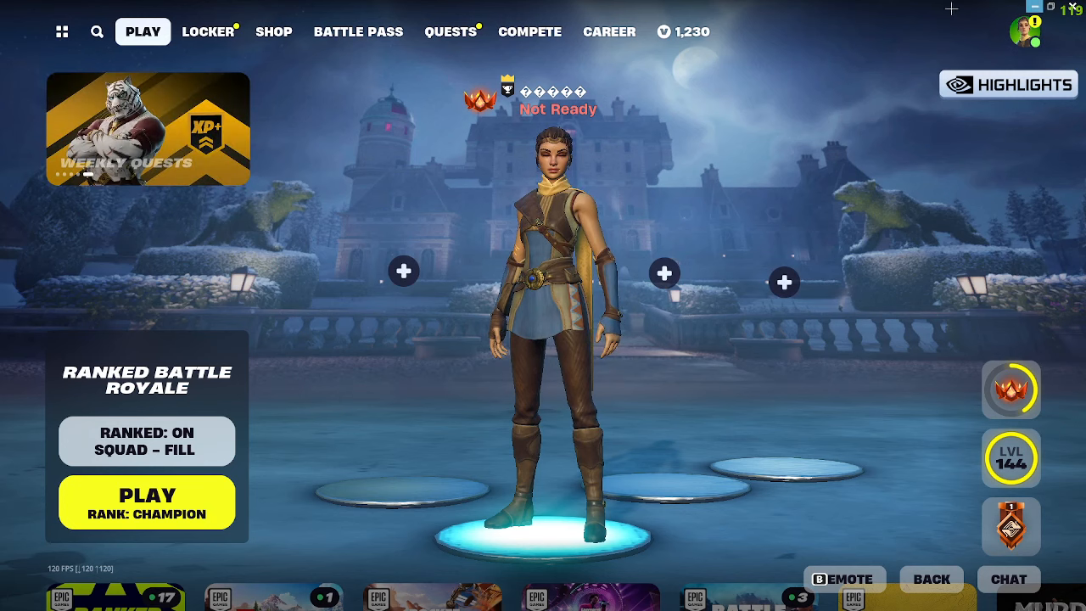
mouse_move(727, 161)
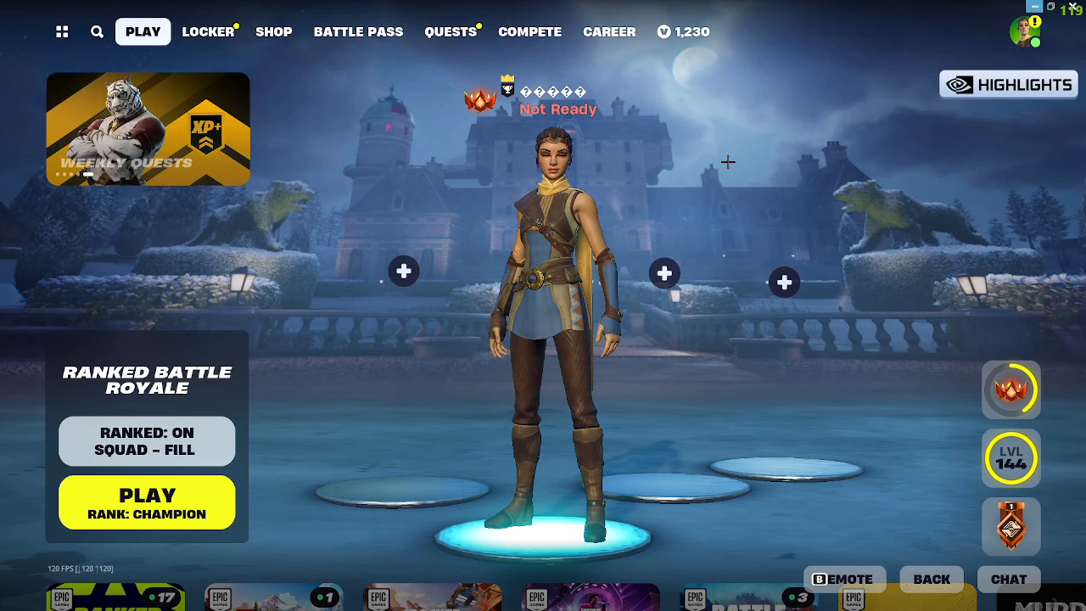
Leave the Fortnite lobby with Alt+Tab and return to the Windows desktop
key(alt+tab)
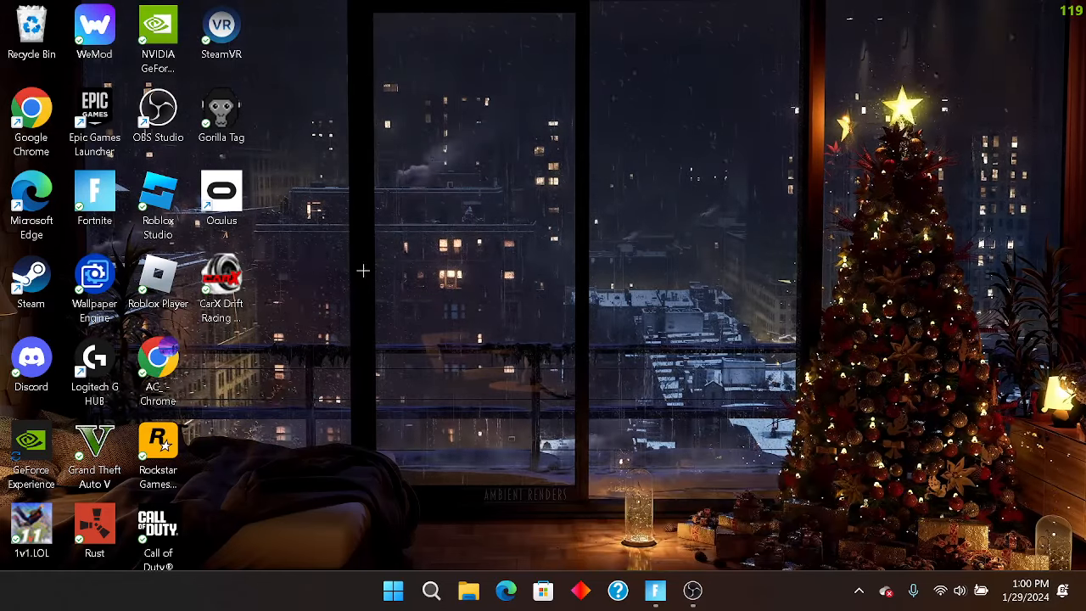
Launch the NVIDIA Control Panel from the desktop
right_click(363, 272)
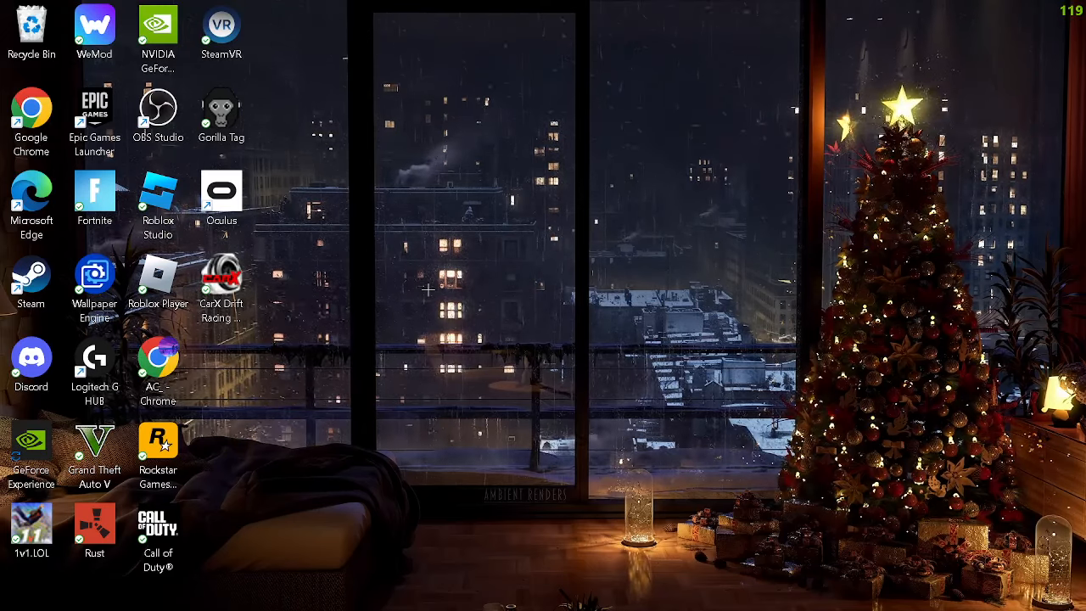
double_click(156, 24)
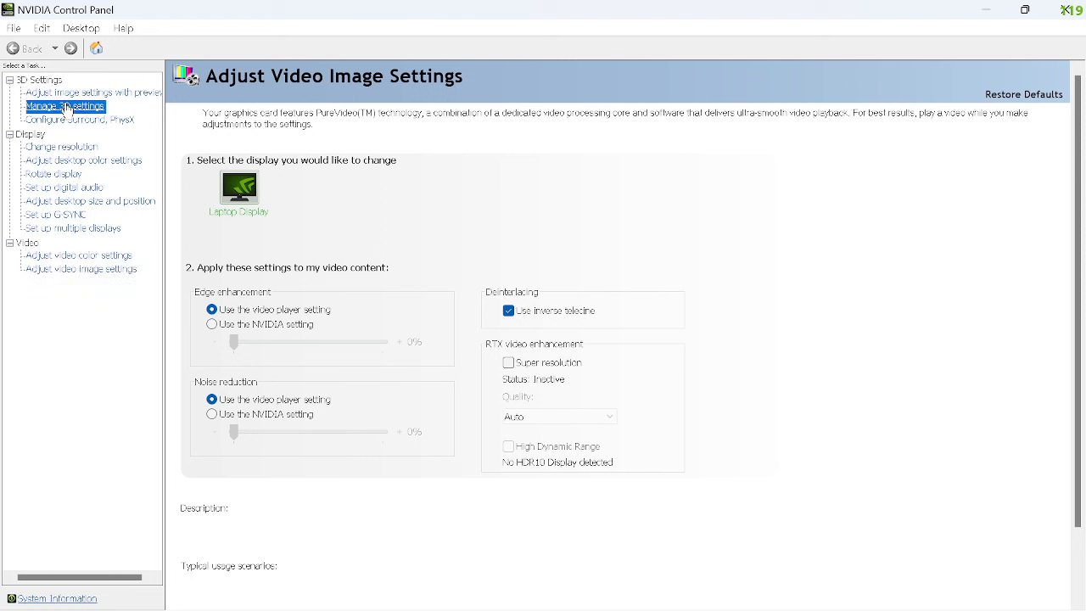
Review Manage 3D Settings, scrolling the Global Settings list and checking the Program Settings list
click(64, 106)
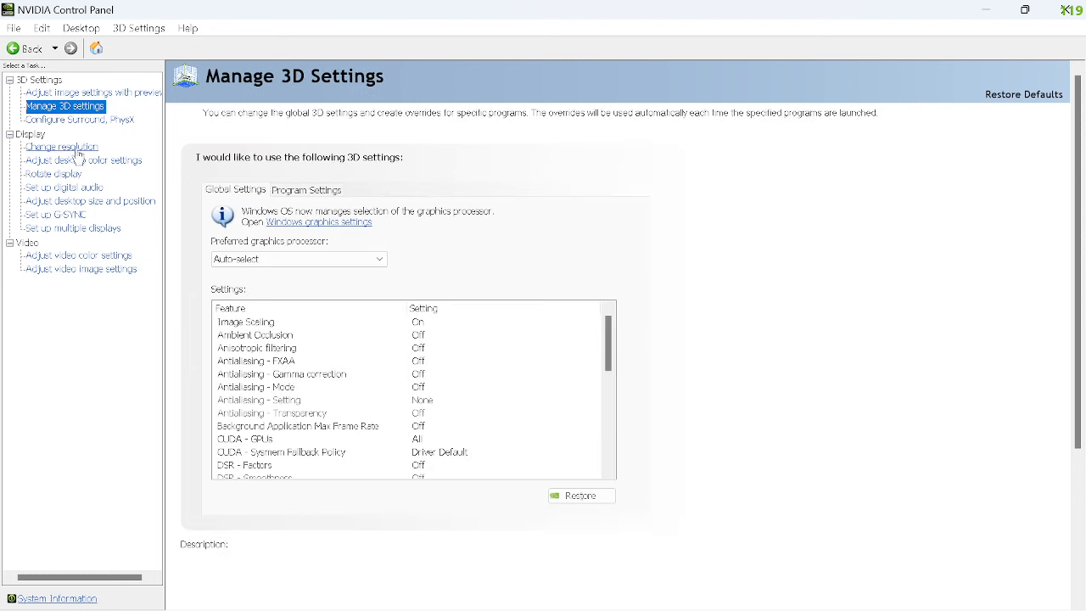
scroll(down, 3)
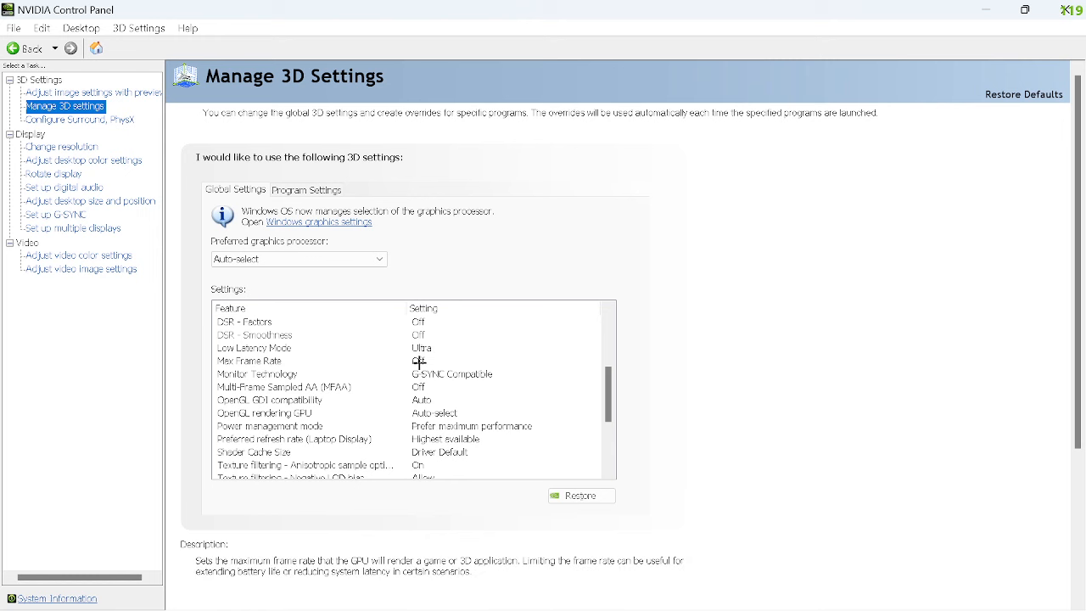
mouse_move(464, 350)
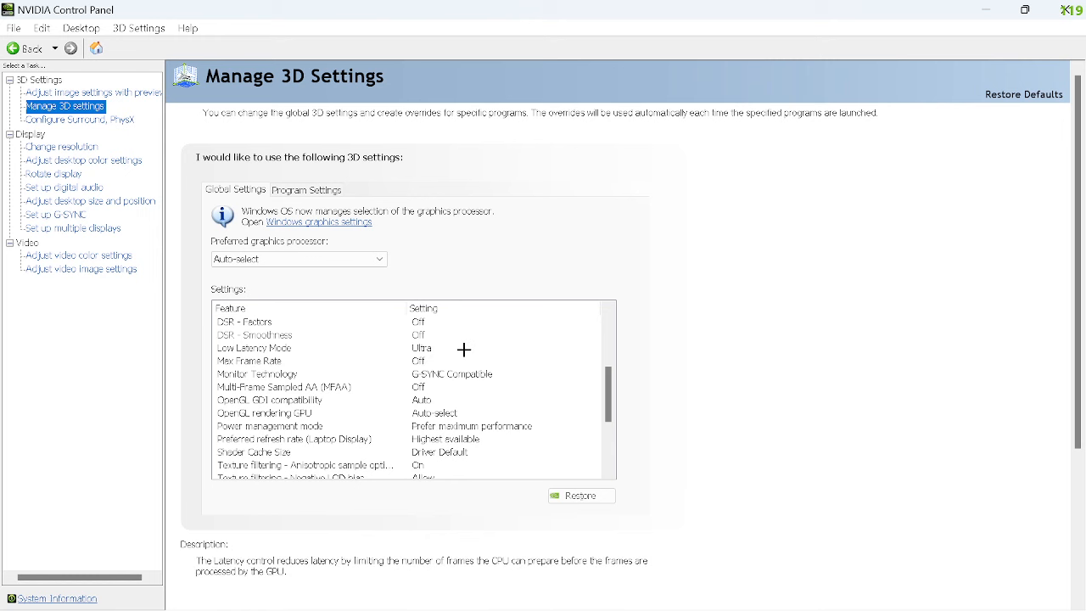
mouse_move(421, 350)
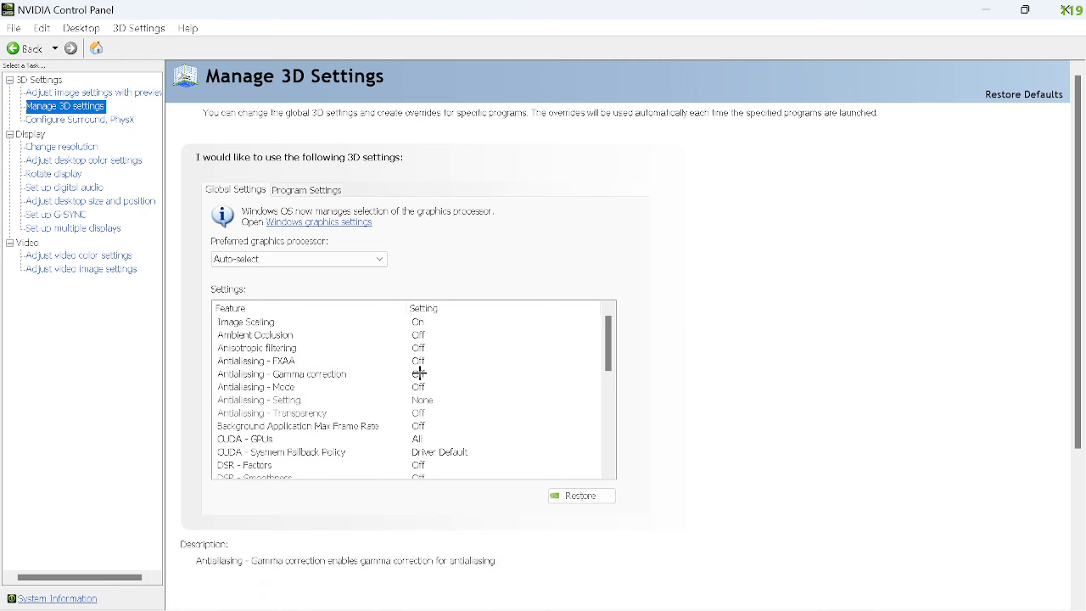
scroll(down, 3)
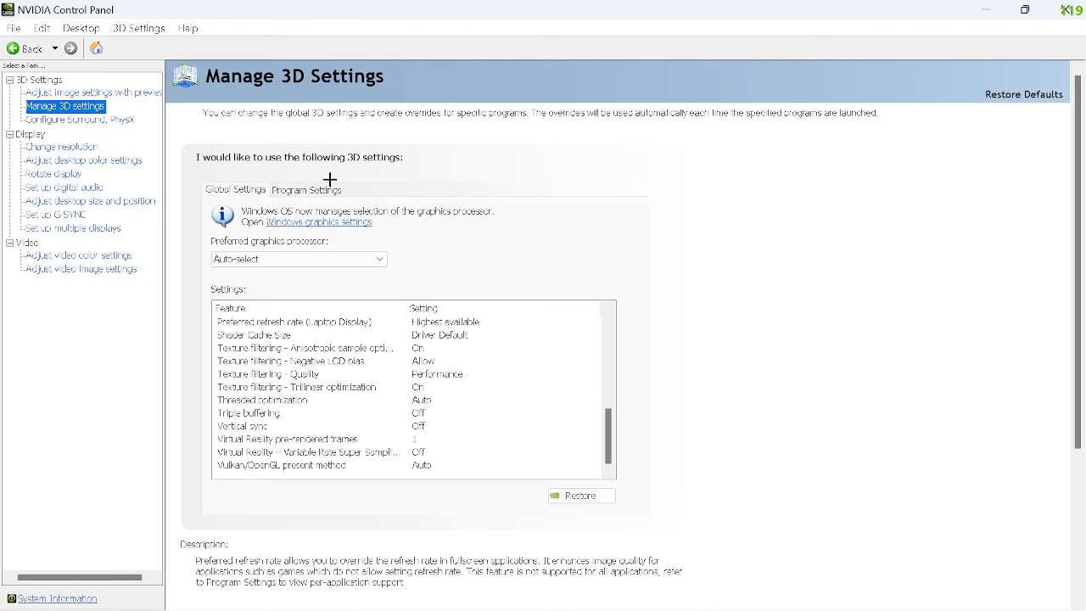
click(305, 190)
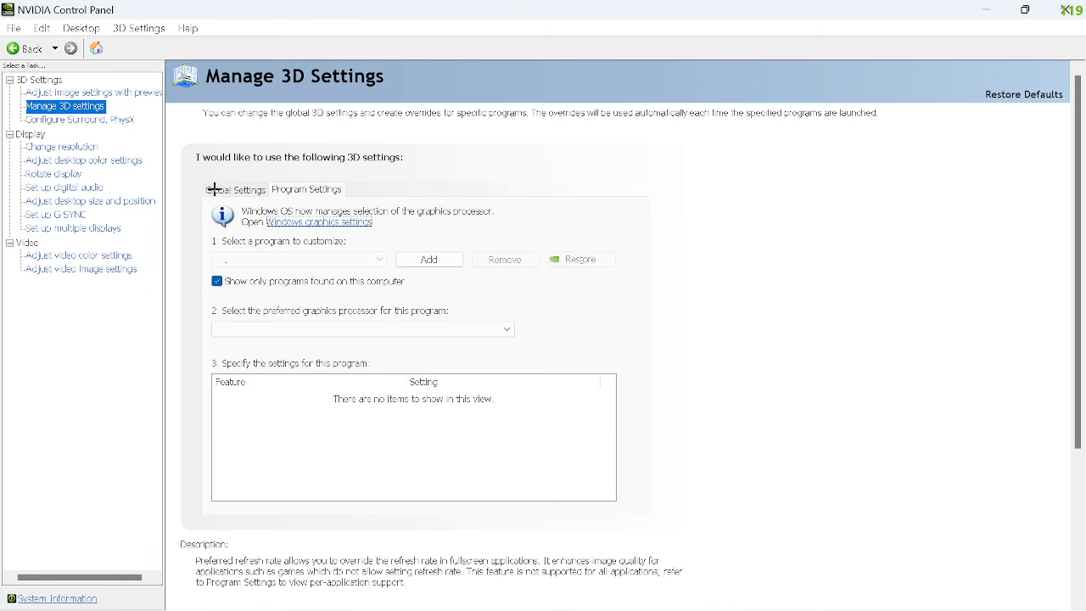
click(234, 190)
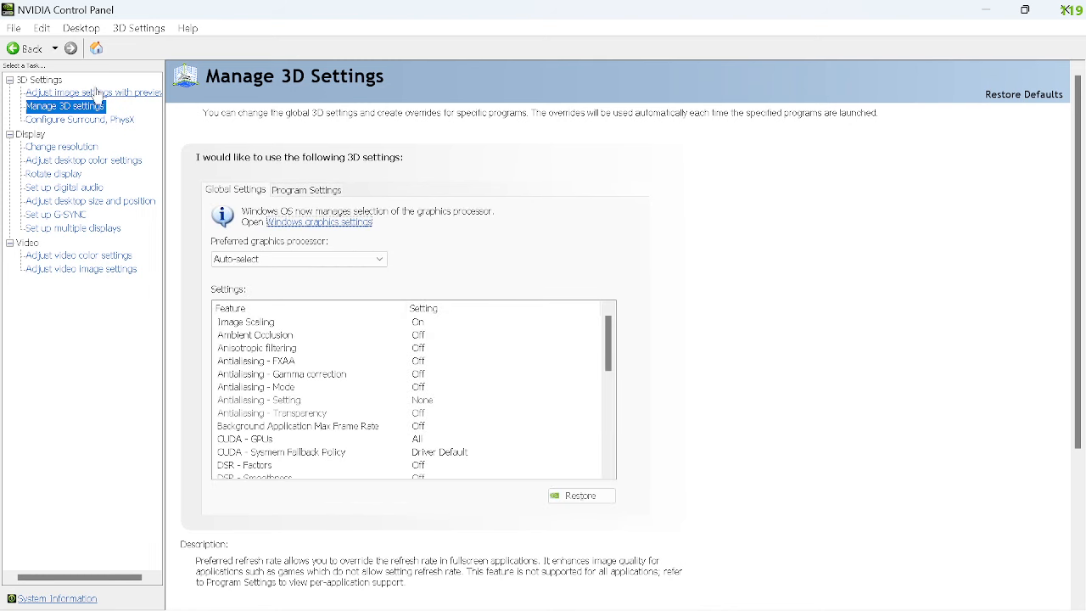
Set the image settings preview slider to Balanced between performance and quality
click(91, 91)
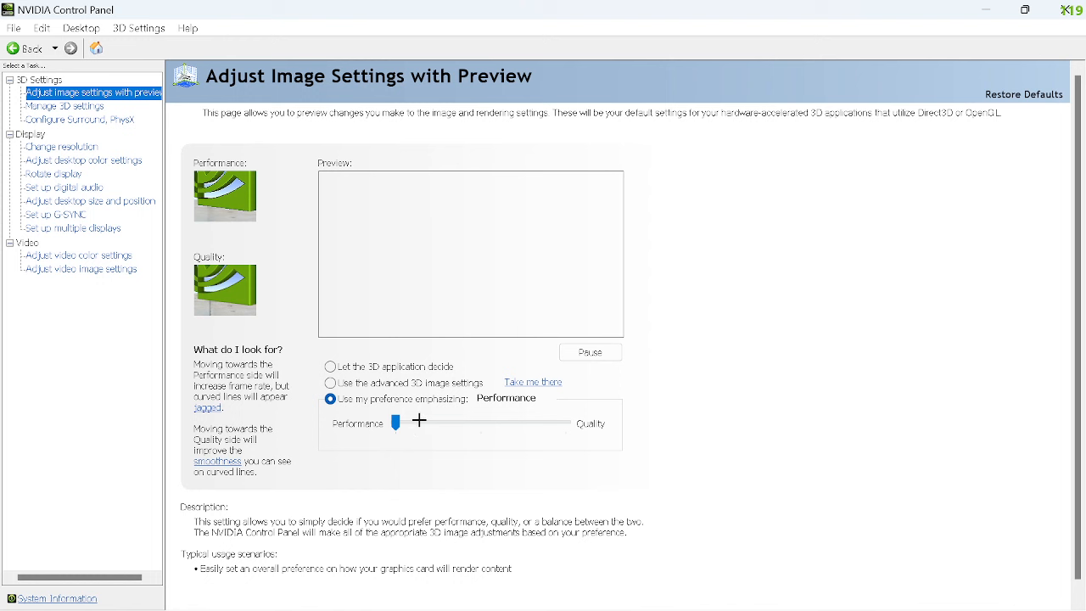
drag(395, 421, 482, 405)
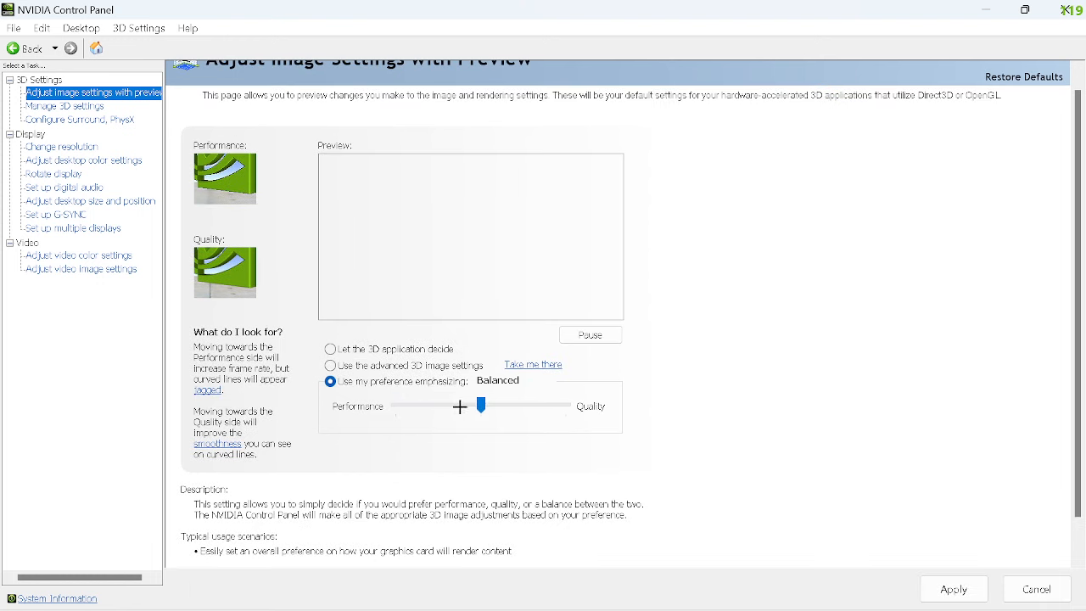
click(78, 254)
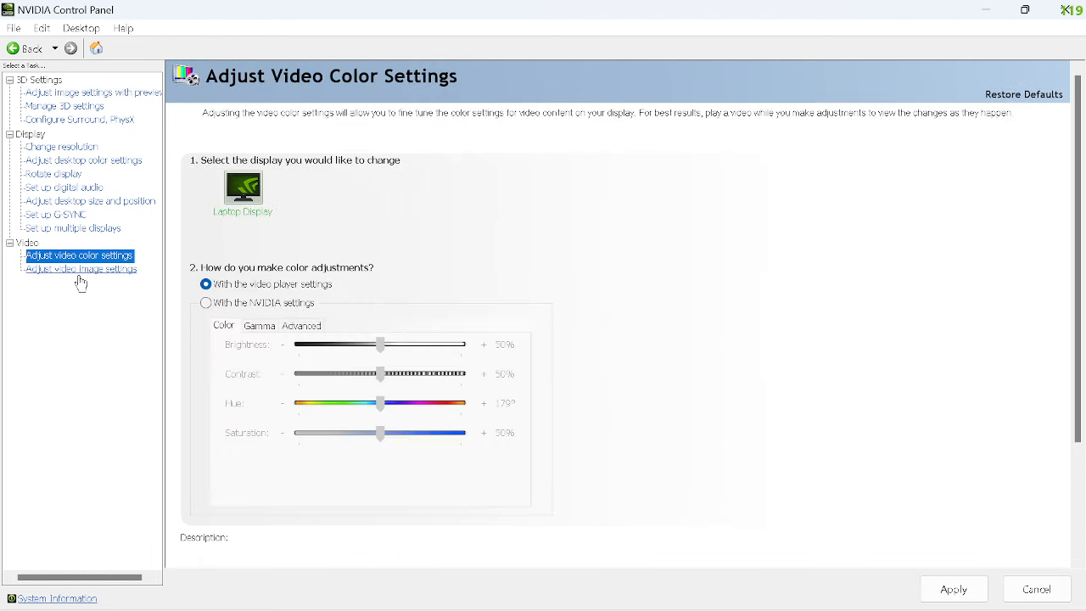
Move to Adjust Video Image Settings and answer the Apply Changes prompt
click(82, 269)
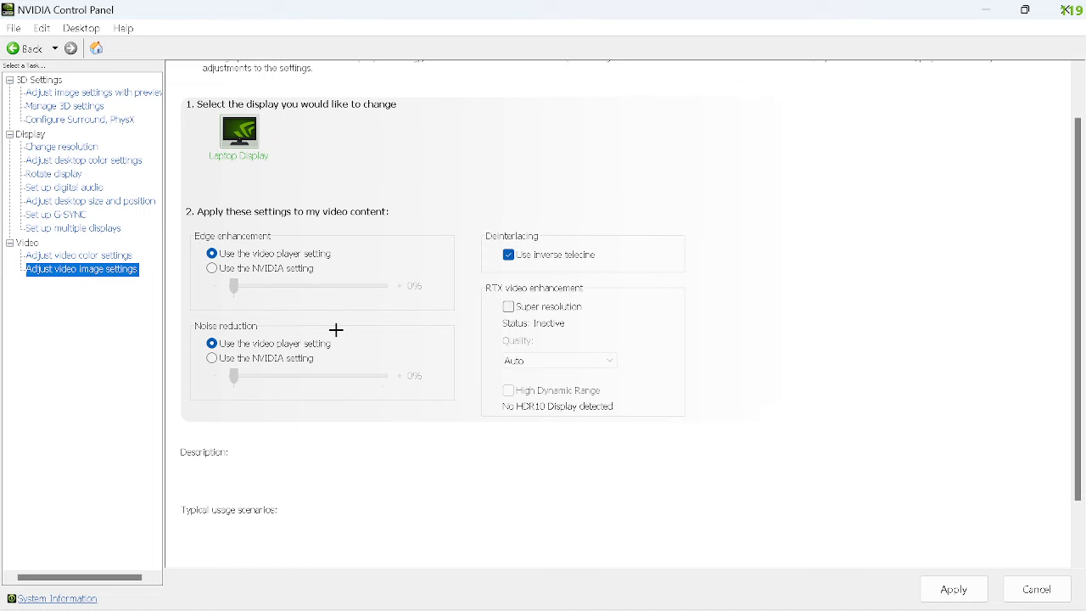
click(92, 201)
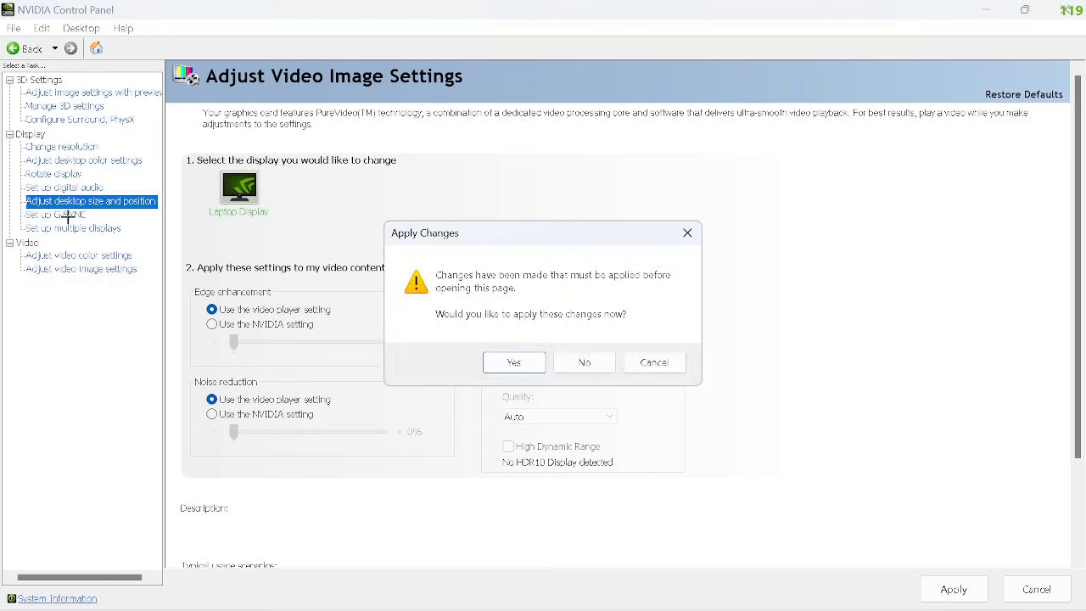
click(512, 362)
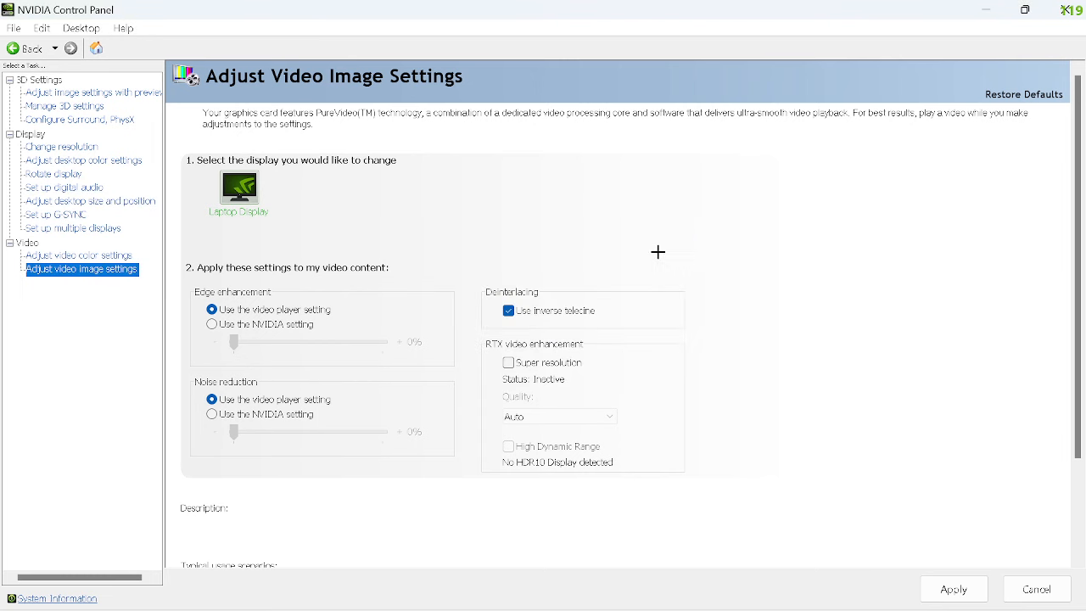
mouse_move(859, 38)
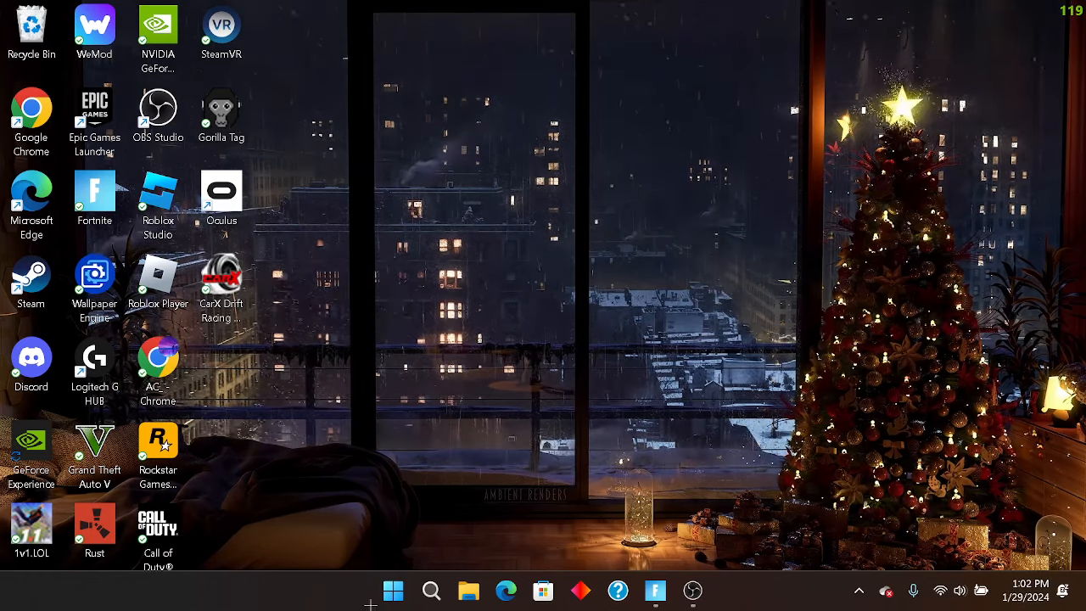
Search Windows for 'power' and choose the 'Choose a power plan' result
click(431, 591)
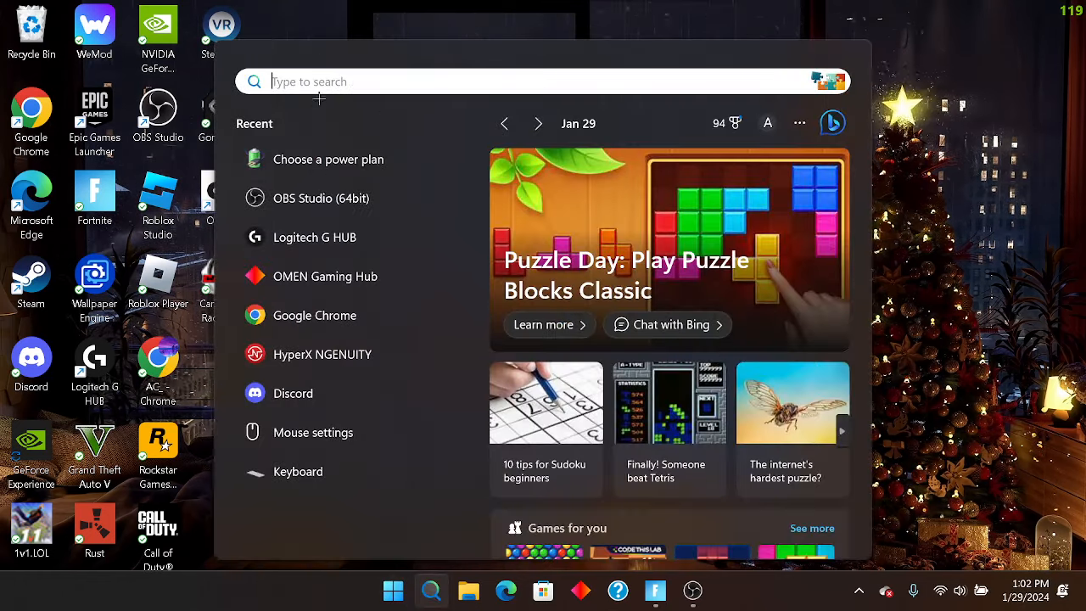
text(plowed)
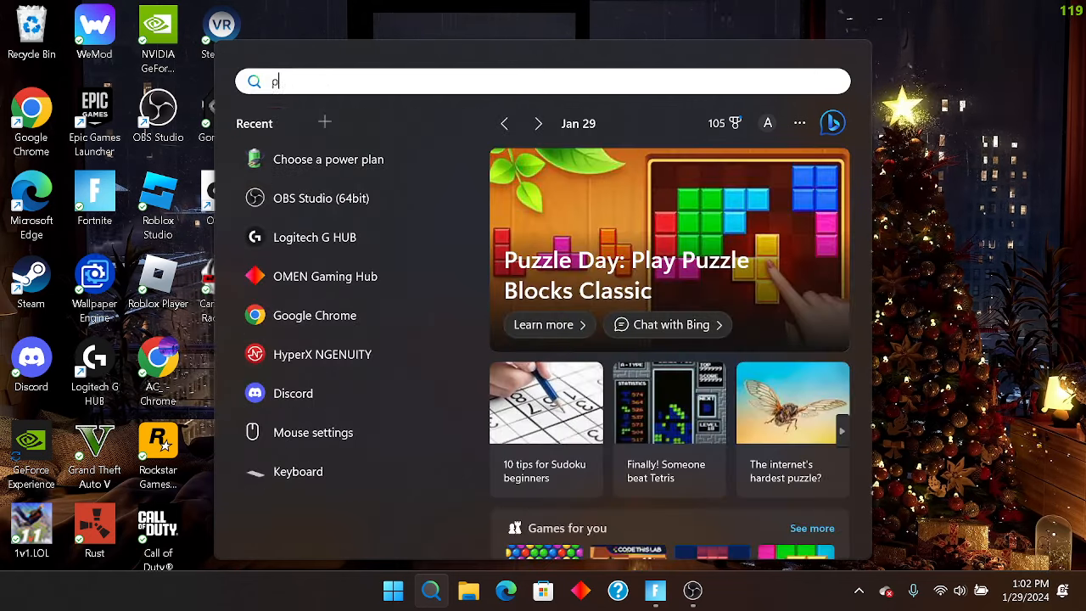
text(ower)
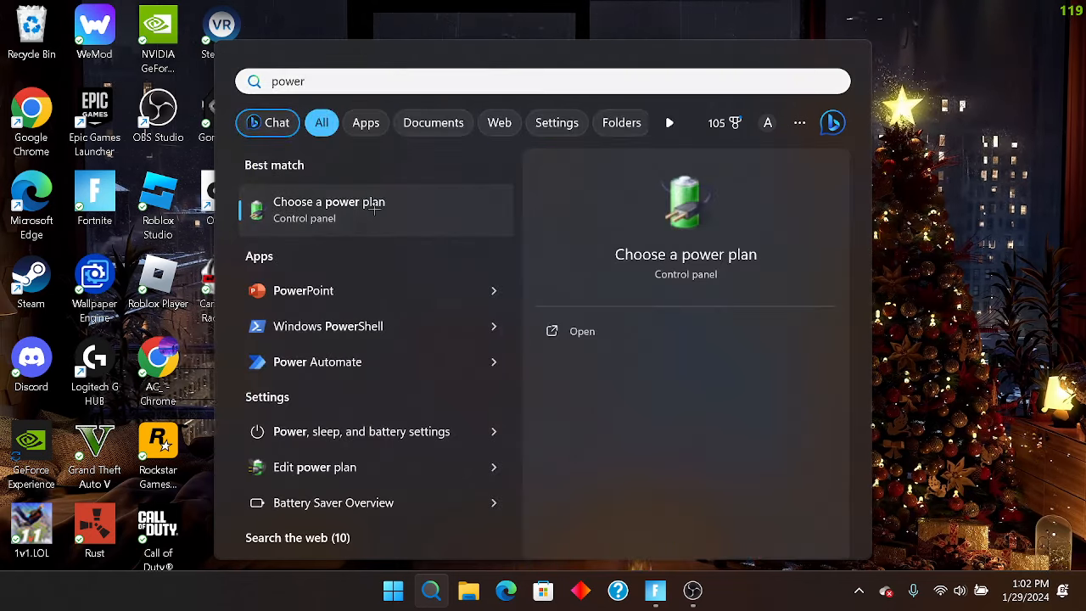
click(330, 210)
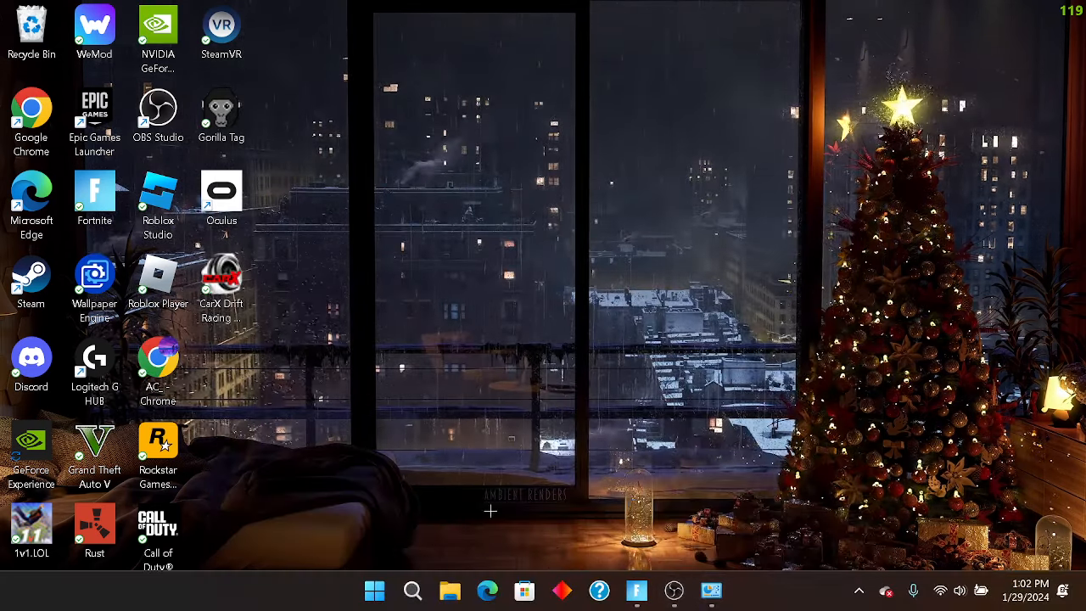
Optimize Fortnite in GeForce Experience, checking the On Battery profile and returning to Plugged In
click(374, 591)
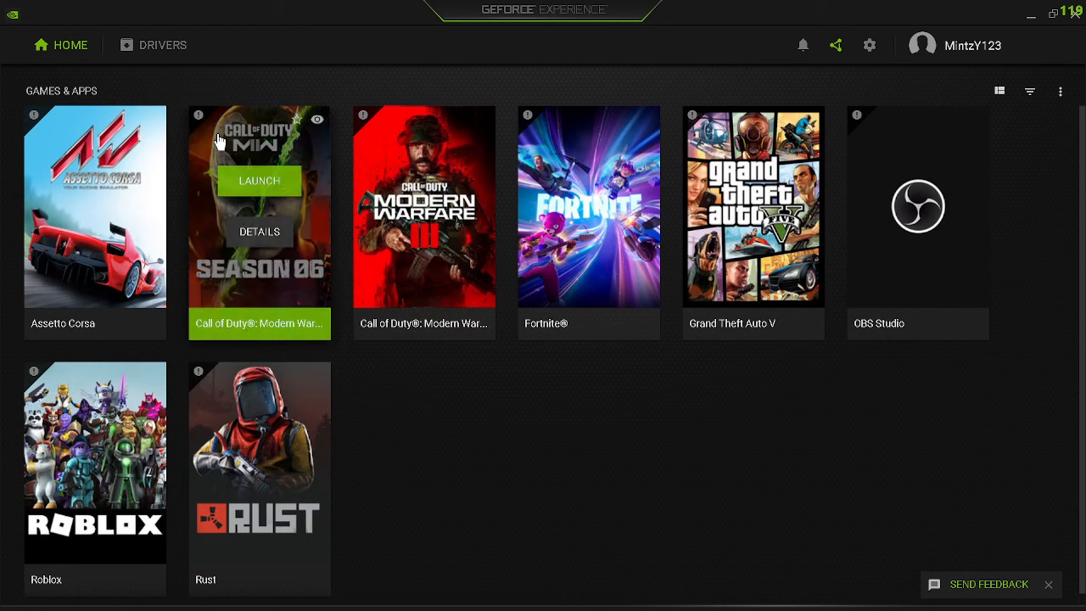
click(589, 207)
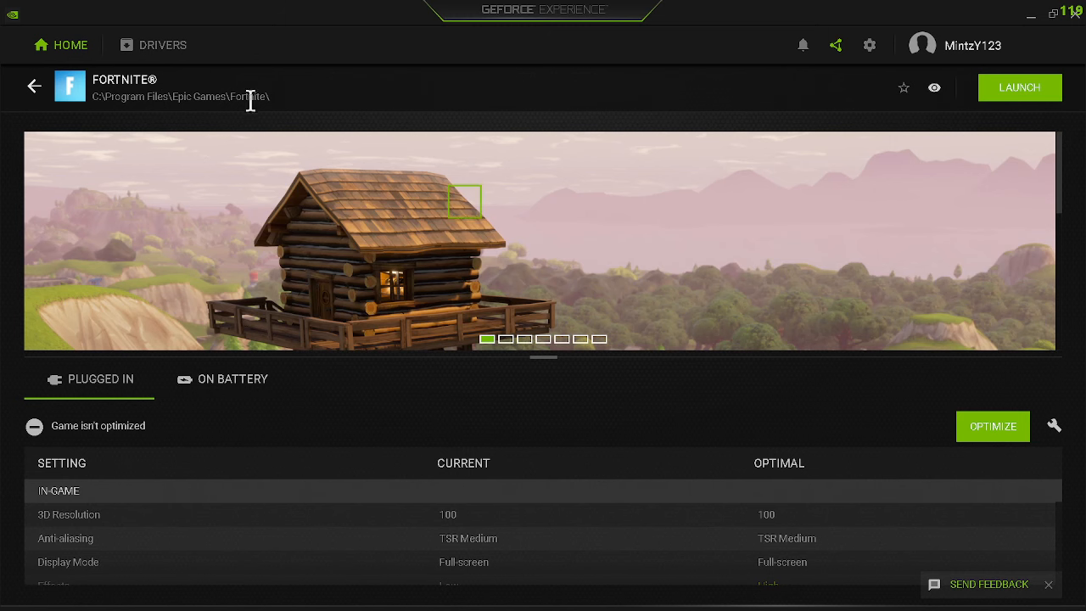
click(993, 426)
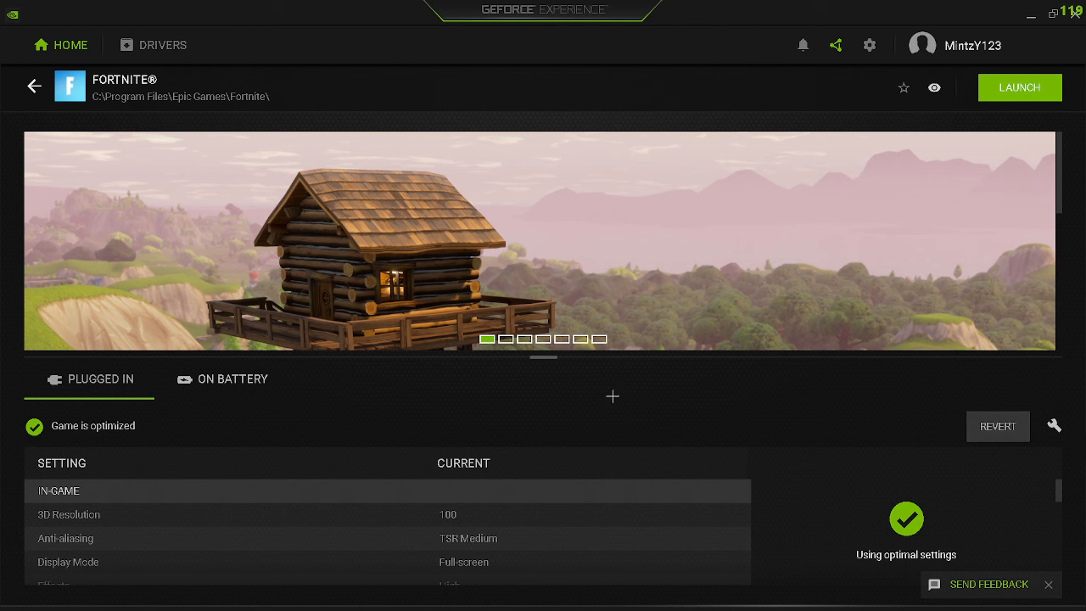
click(220, 381)
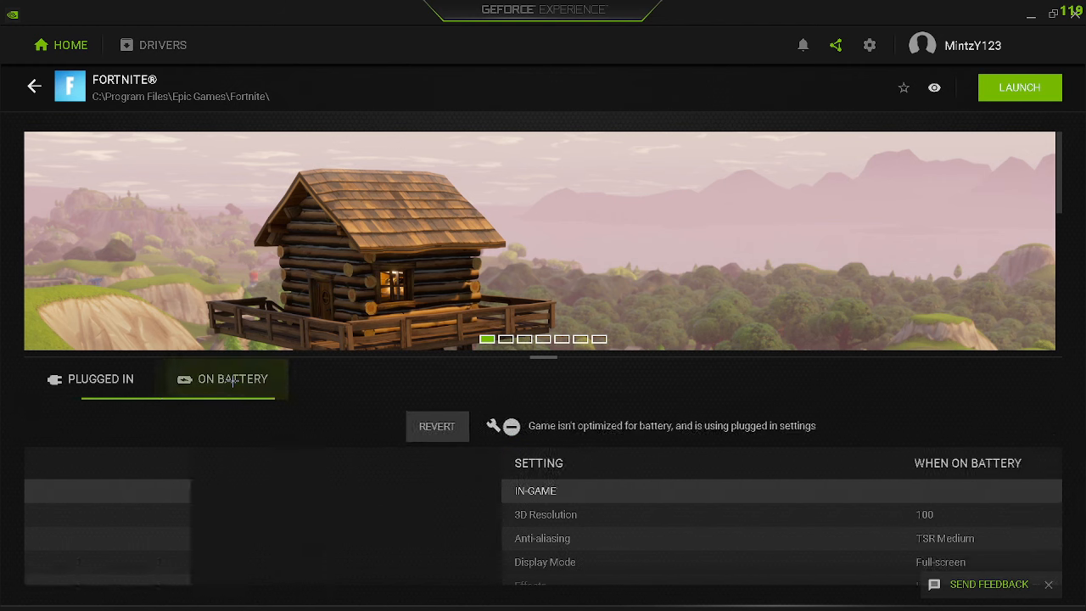
click(100, 380)
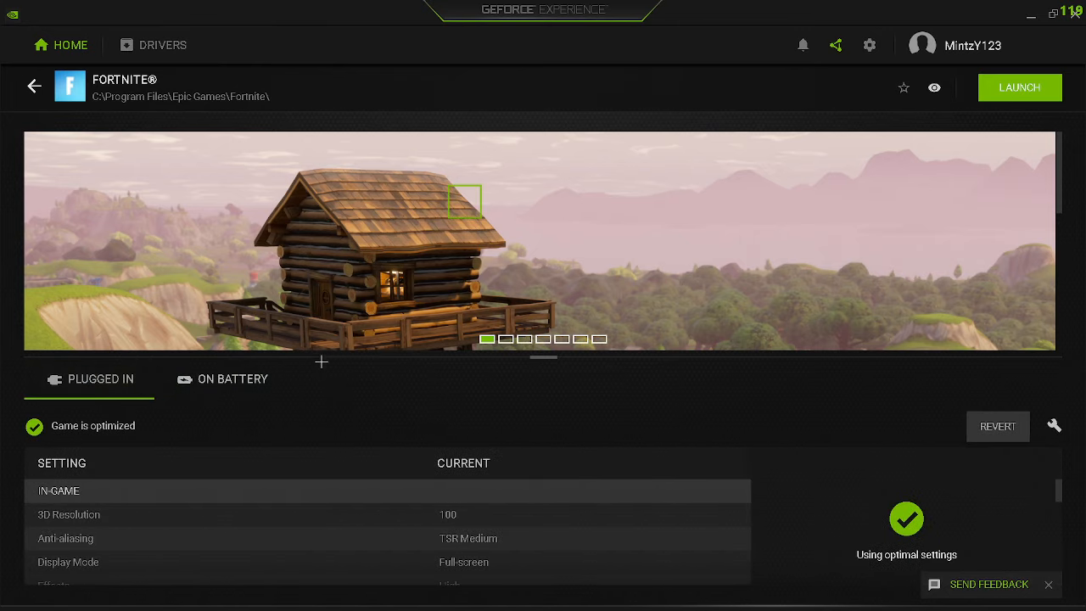
Review the General settings page, where Image Scaling is on at 77% render resolution
click(231, 380)
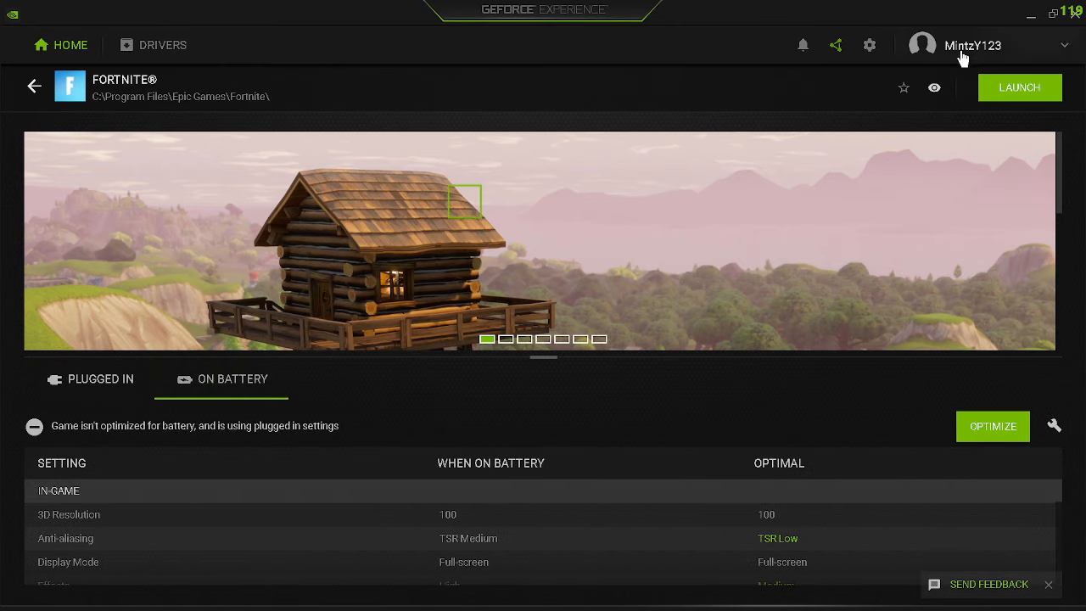
click(869, 44)
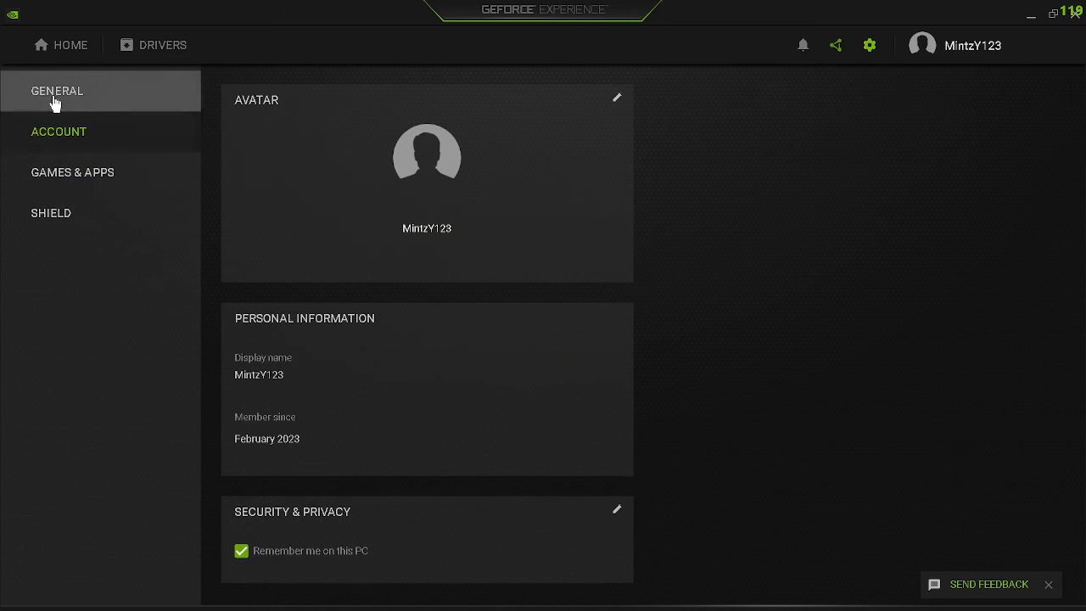
click(58, 91)
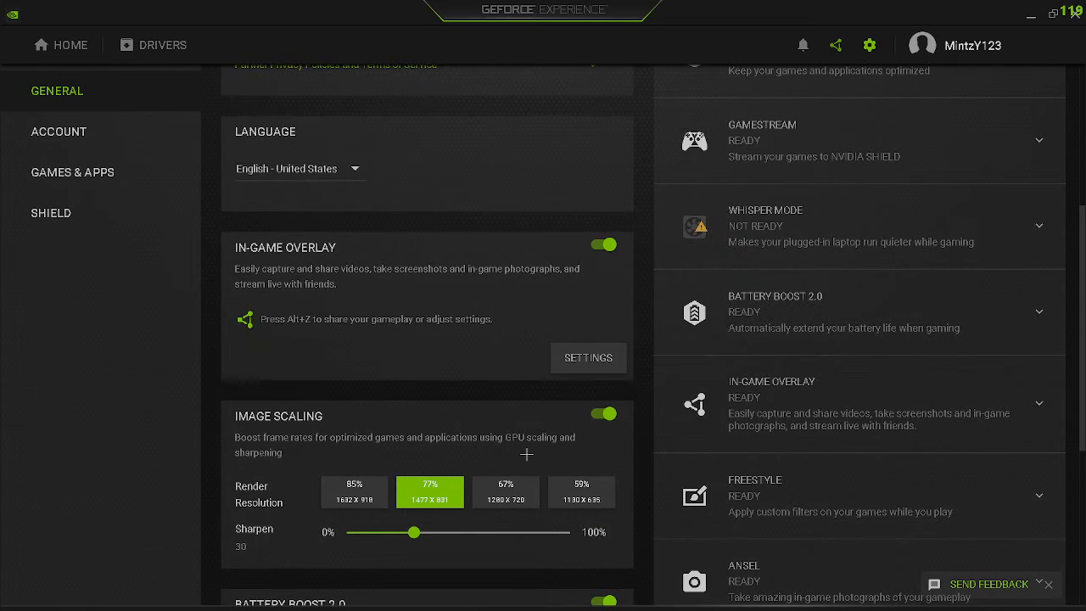
scroll(down, 3)
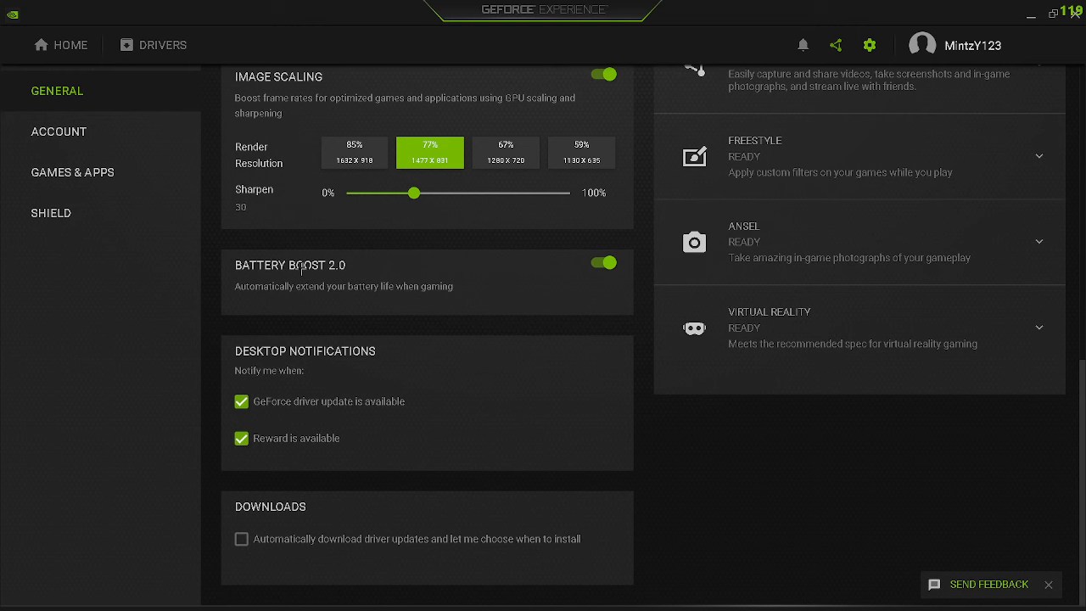
mouse_move(435, 313)
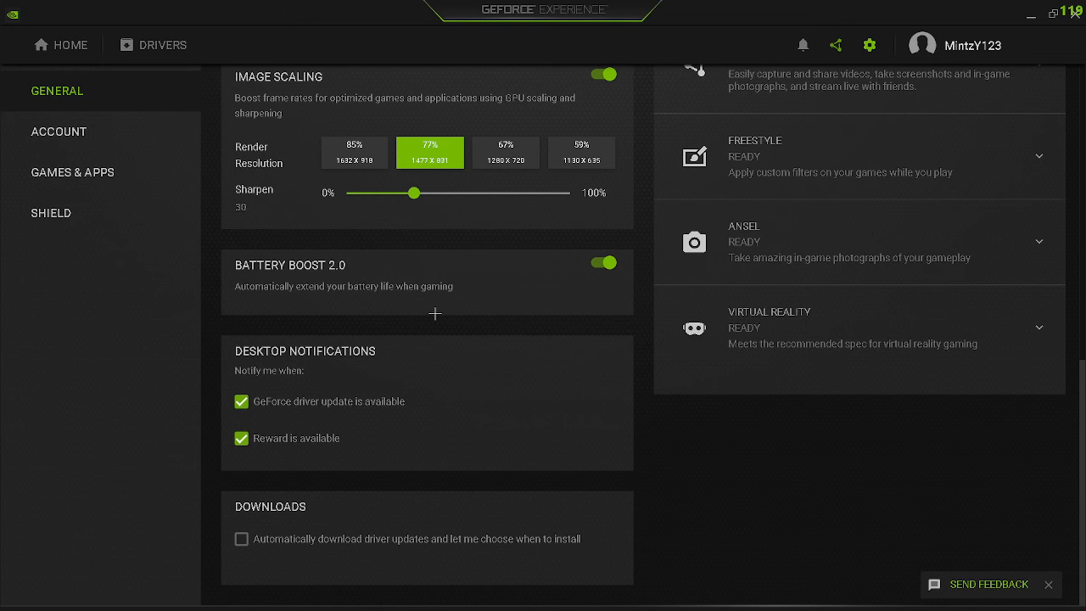
mouse_move(425, 282)
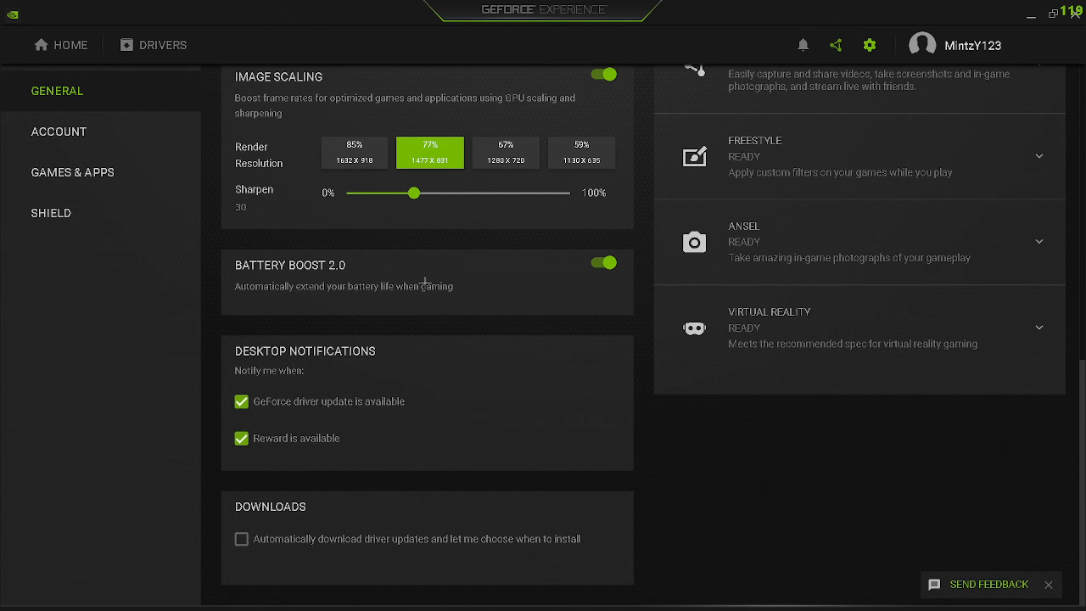
Look over the Account and Games & Apps scan pages, ending back on General
click(58, 132)
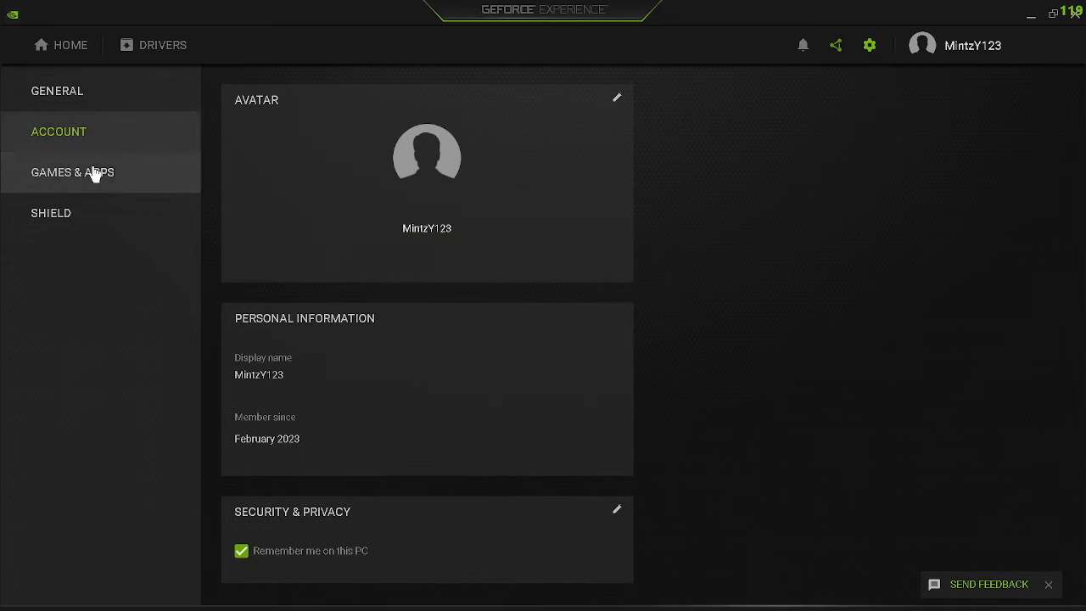
click(71, 171)
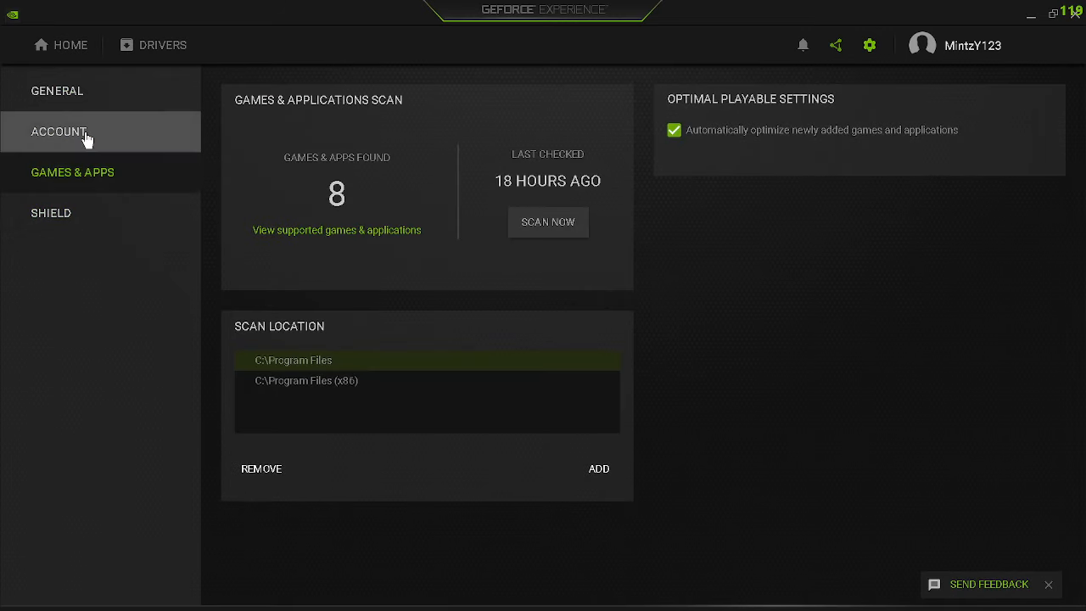
click(58, 92)
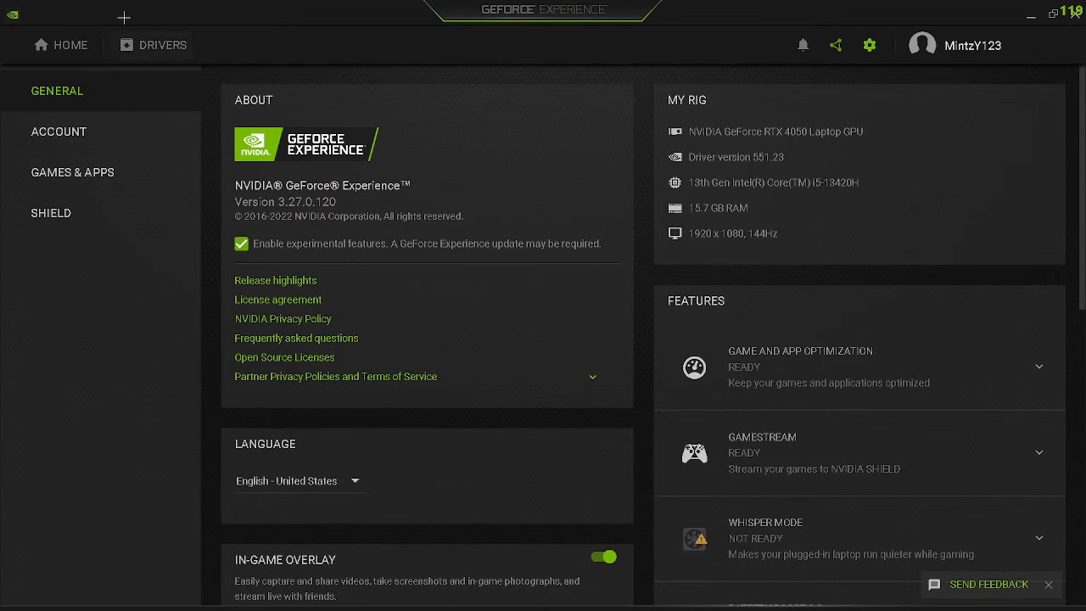
View the Home games library, then the Drivers page and its release notes
click(61, 44)
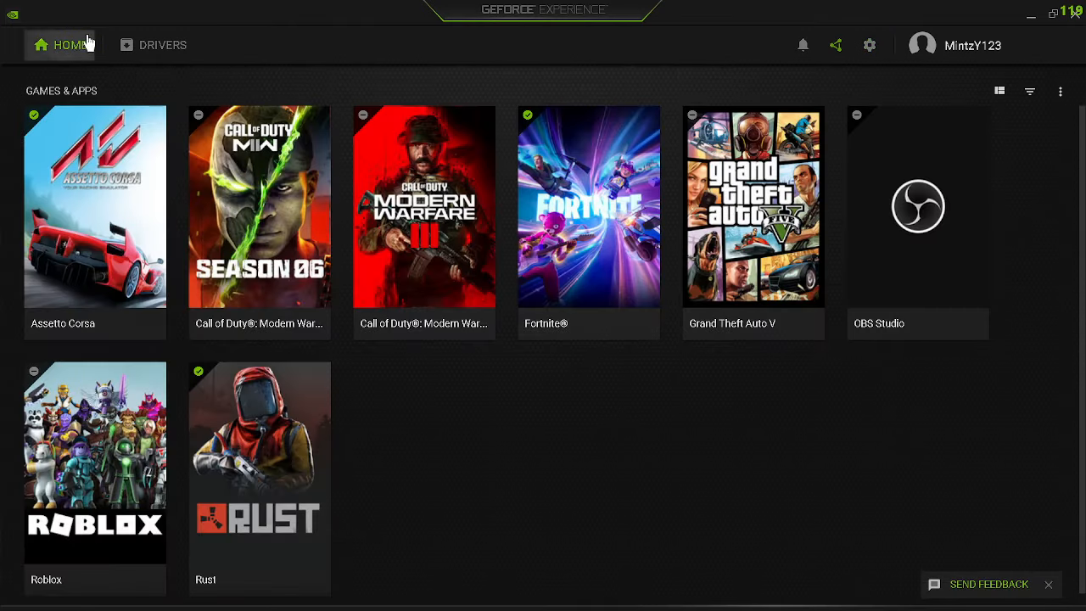
click(163, 44)
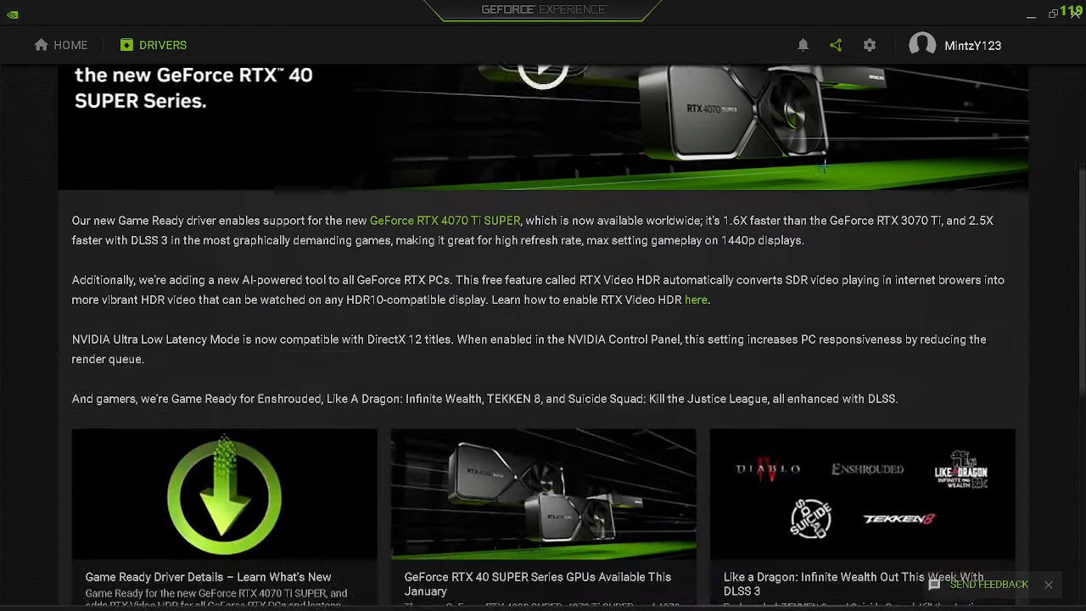
scroll(up, 3)
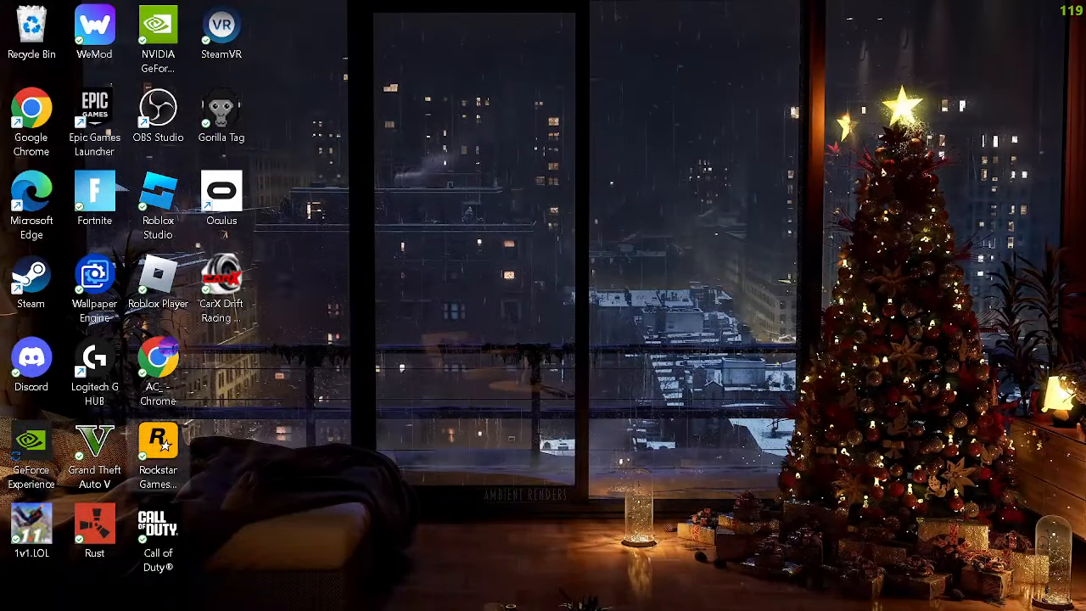
Search Start for 'net' and briefly open Settings from the results
click(373, 590)
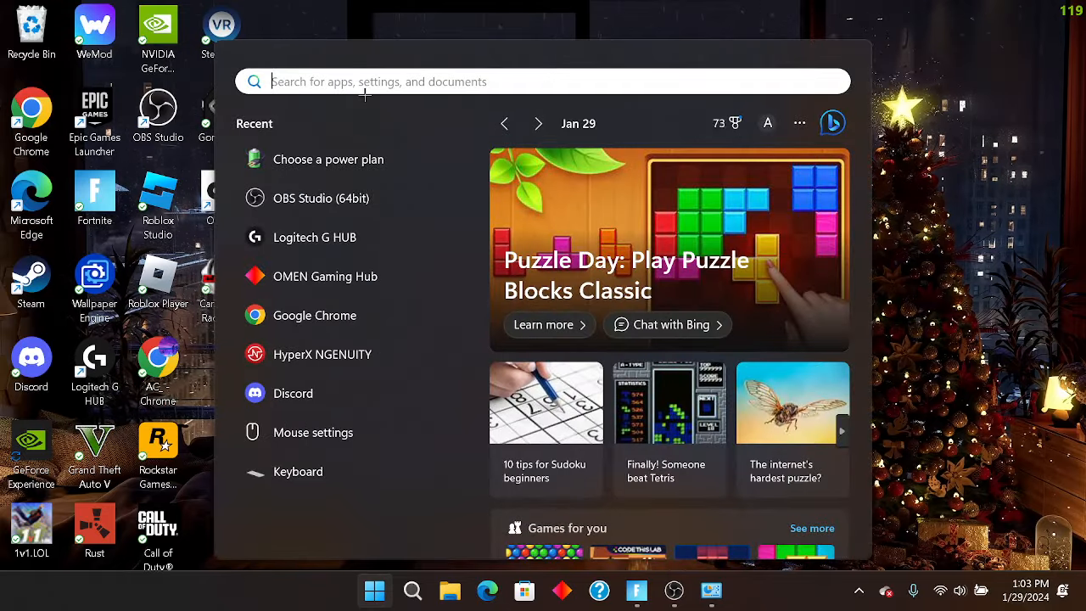
text(net)
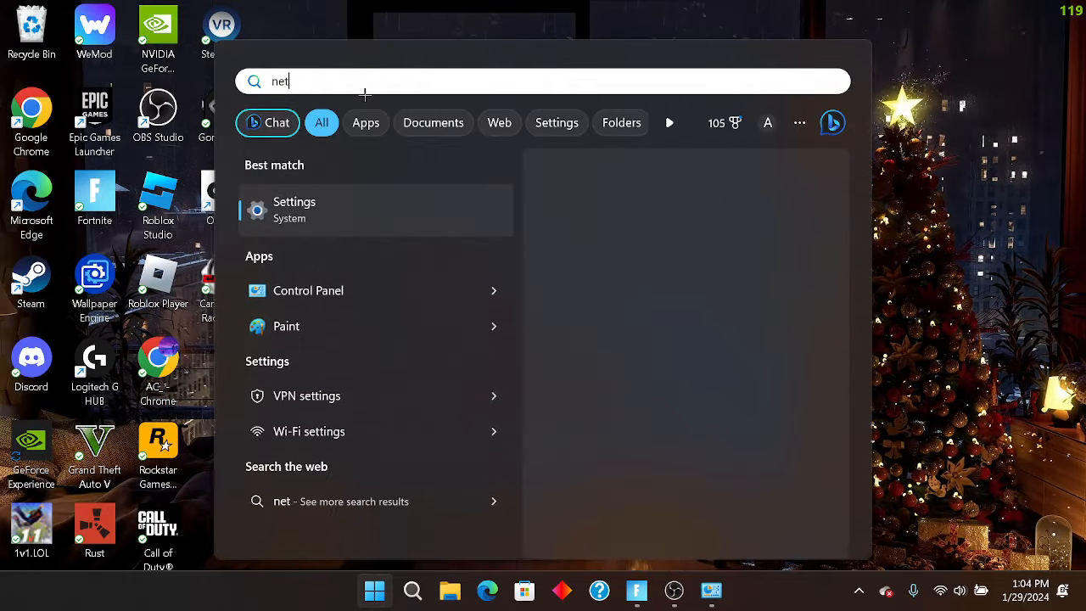
click(296, 211)
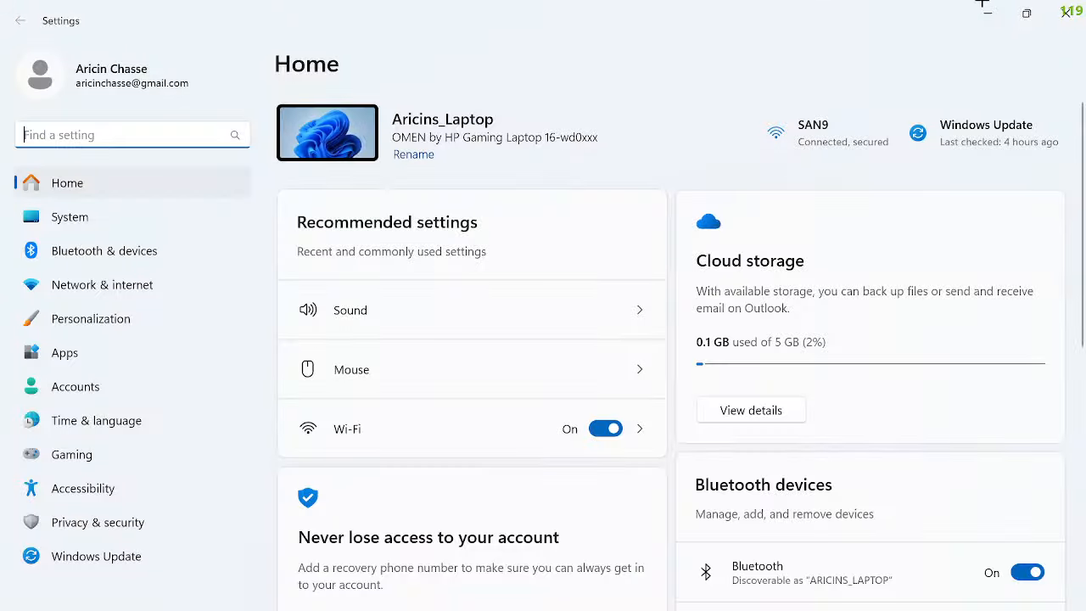
Search Start for 'control panel' to show Control Panel as best match
click(373, 591)
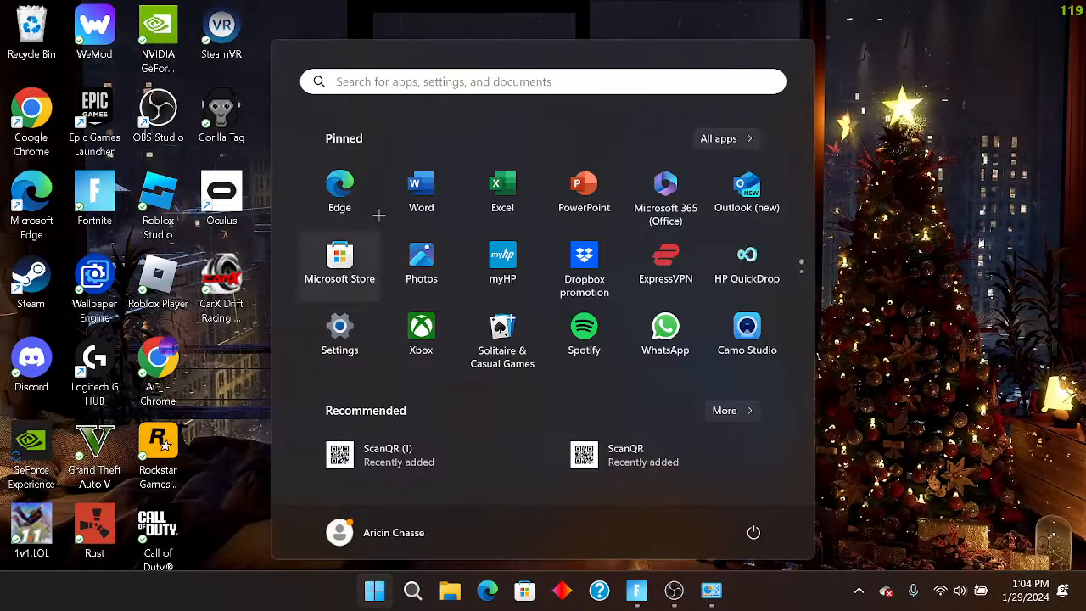
text(control panel)
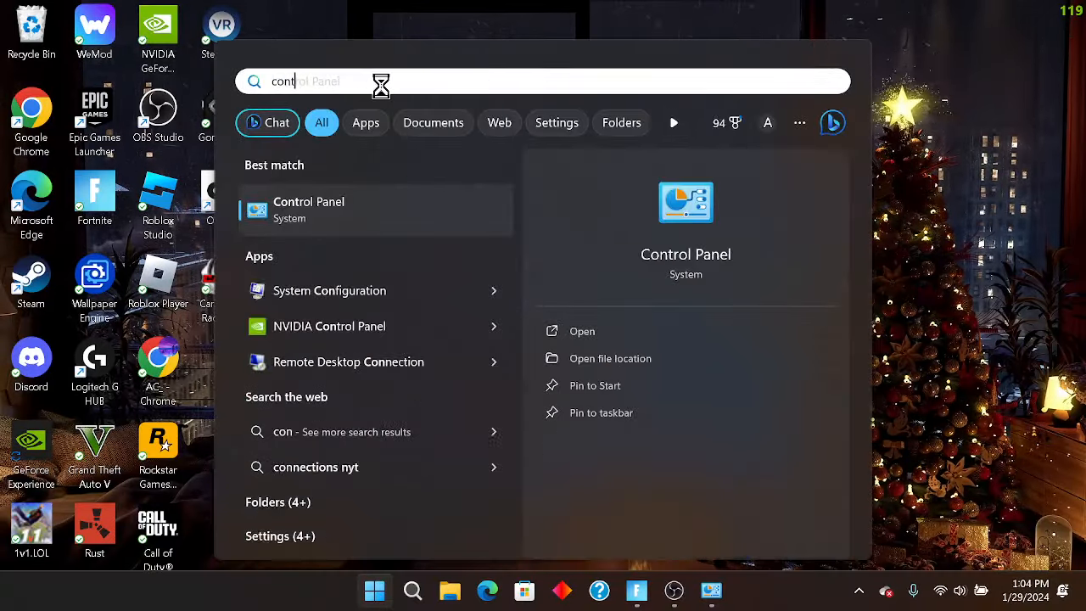
Browse Hardware and Sound in Control Panel and search 'net' for Network and Sharing Center tasks
click(309, 211)
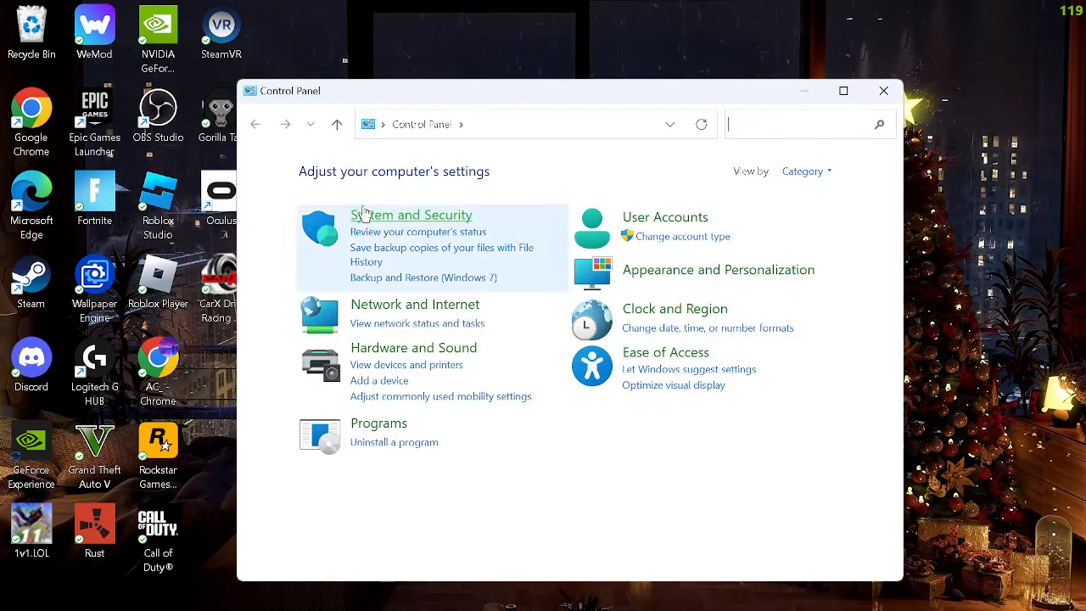
mouse_move(402, 296)
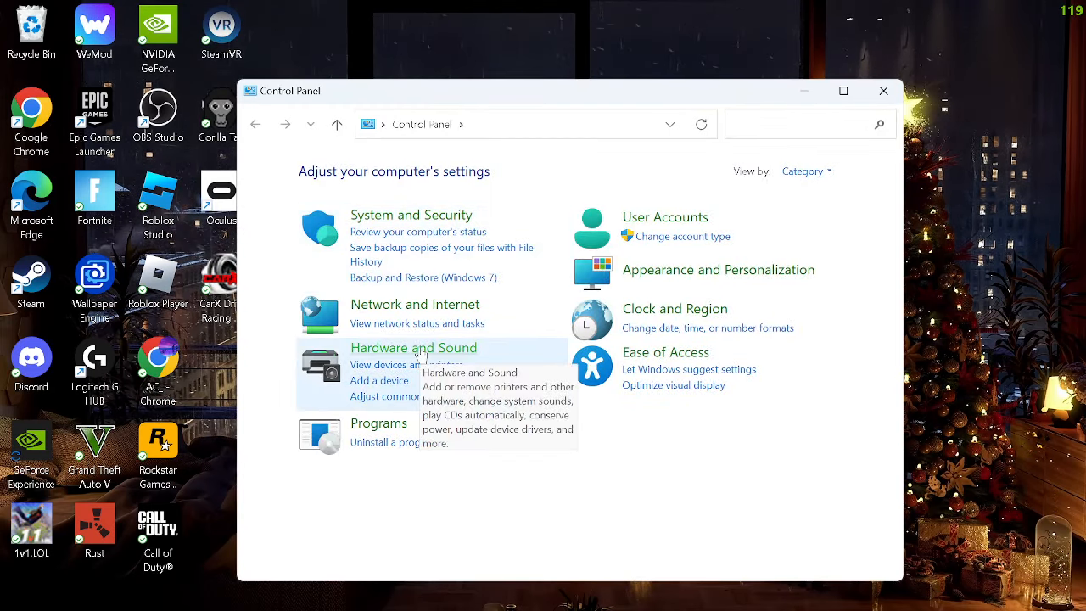
click(415, 346)
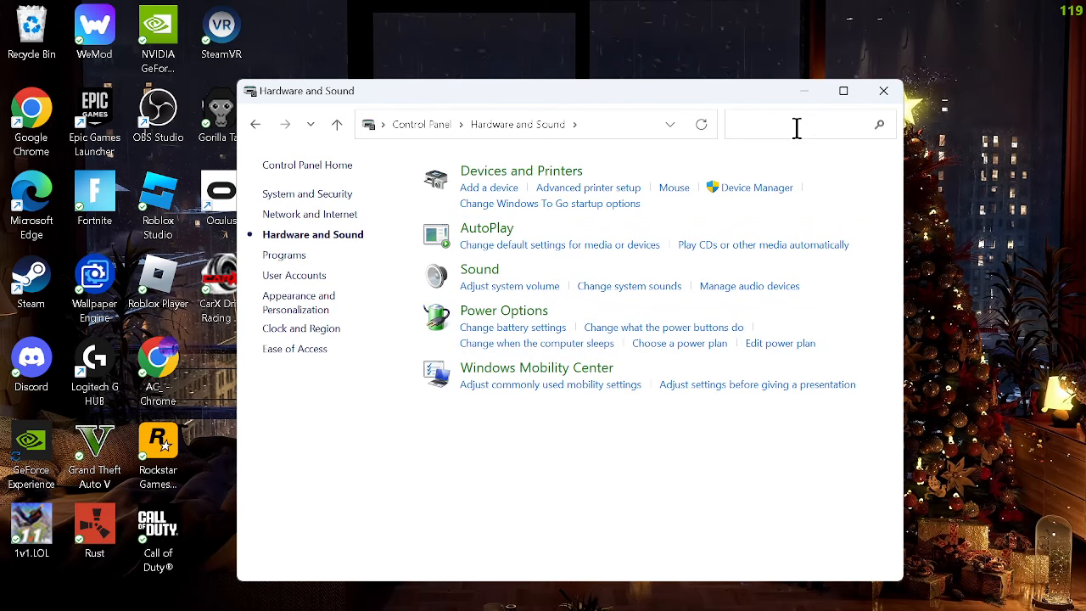
text(net)
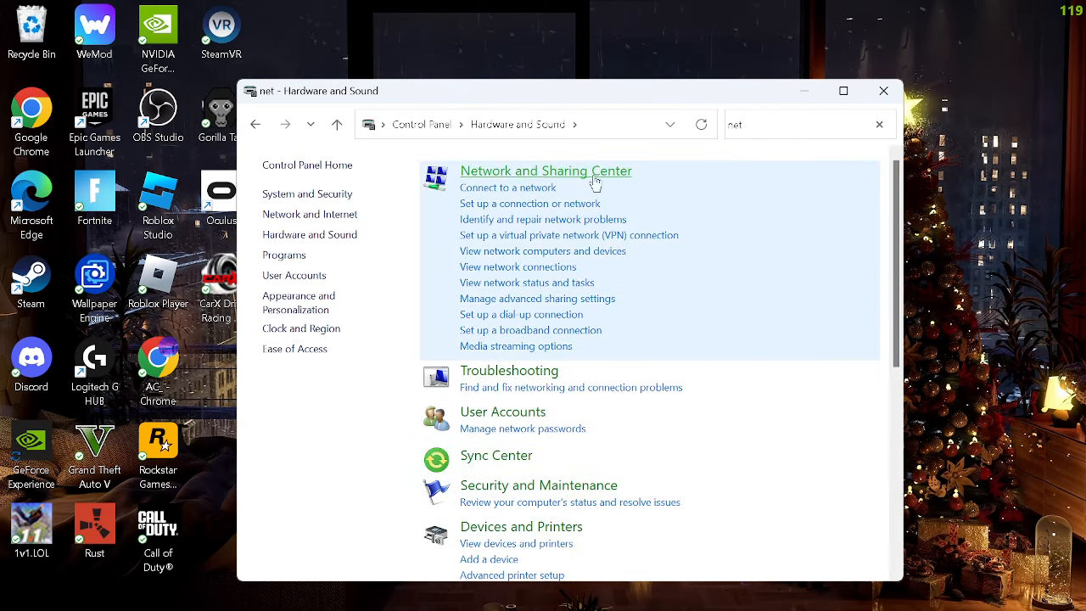
mouse_move(537, 224)
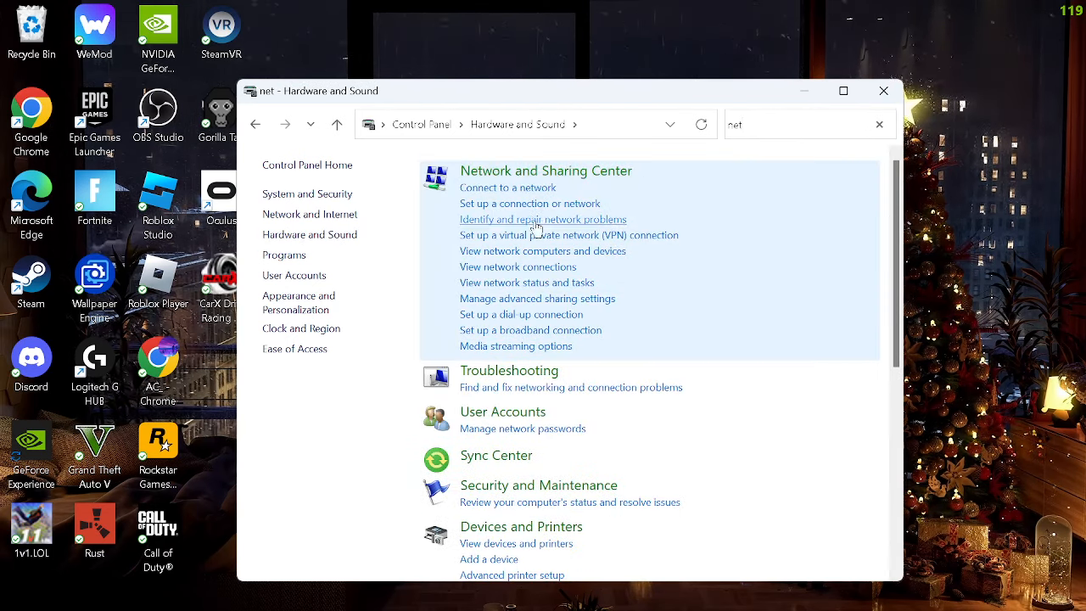
mouse_move(521, 315)
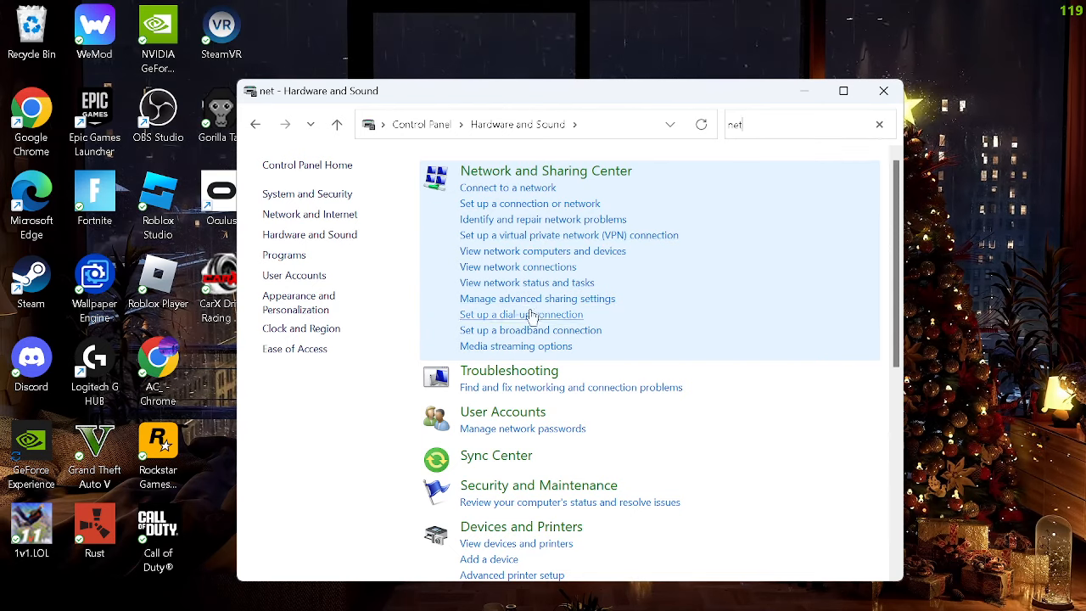
mouse_move(872, 48)
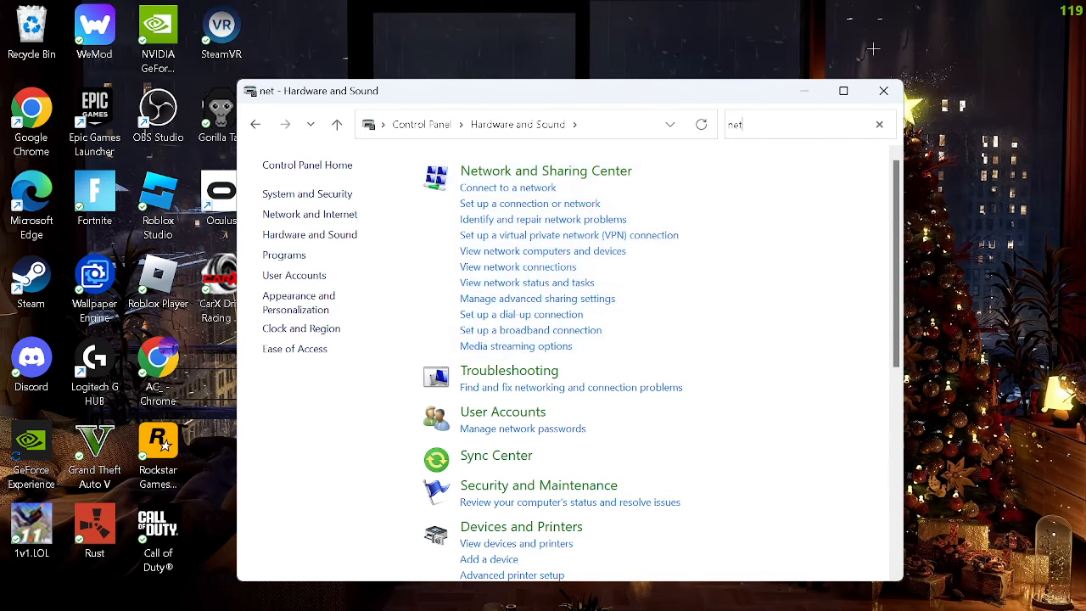
click(374, 590)
text(de)
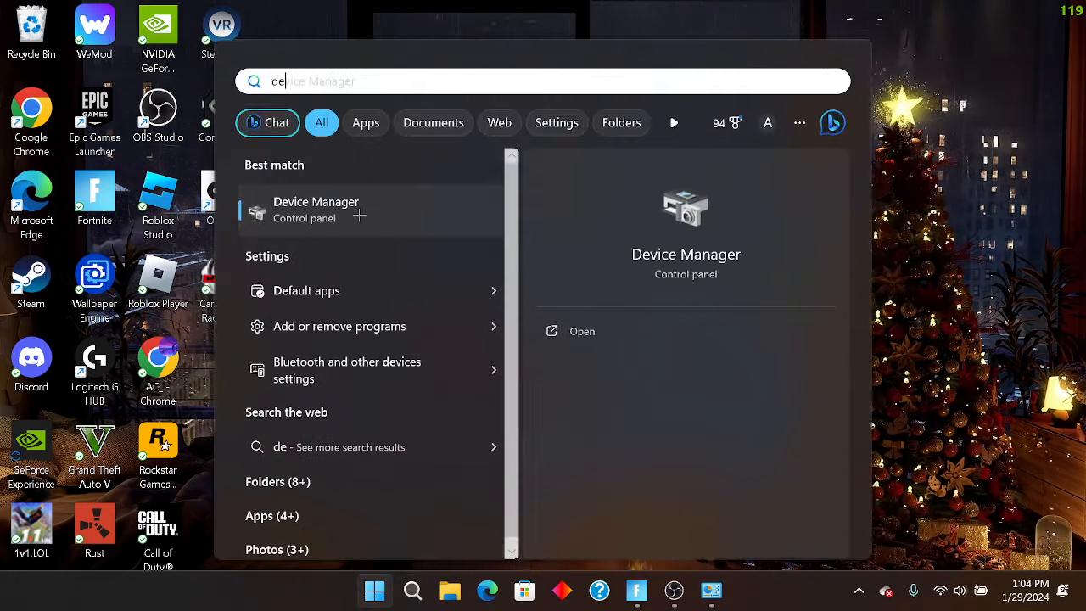
Launch Device Manager and expand Network adapters to list the installed adapters
click(315, 211)
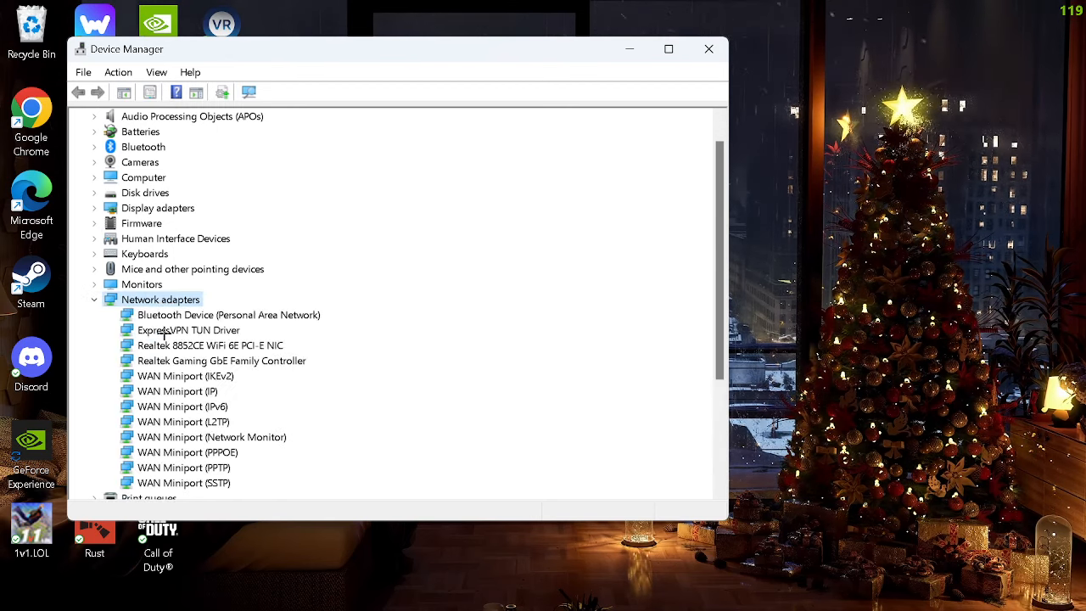
click(228, 314)
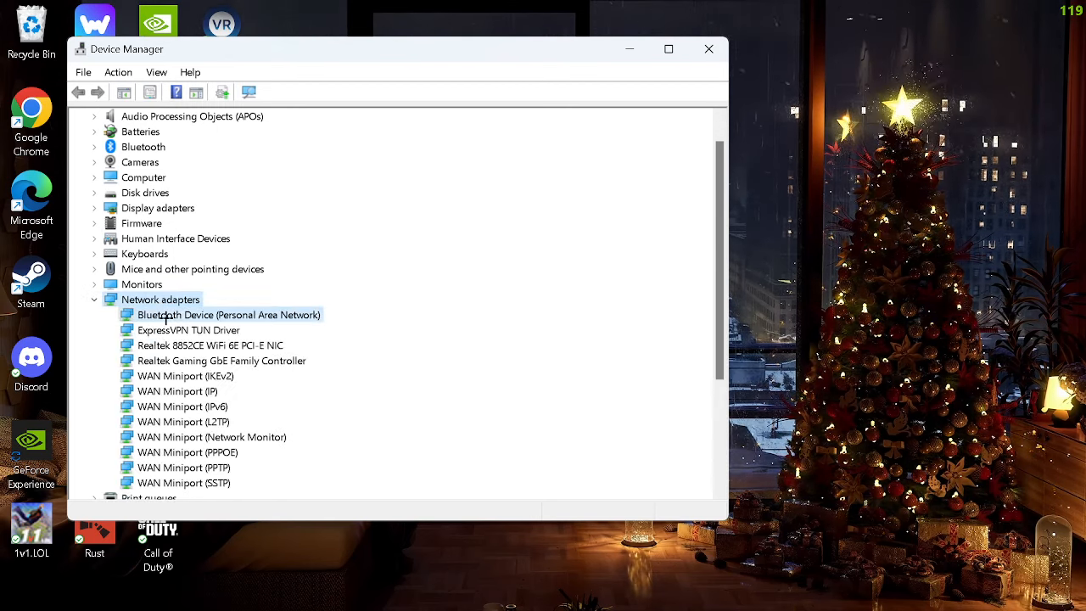